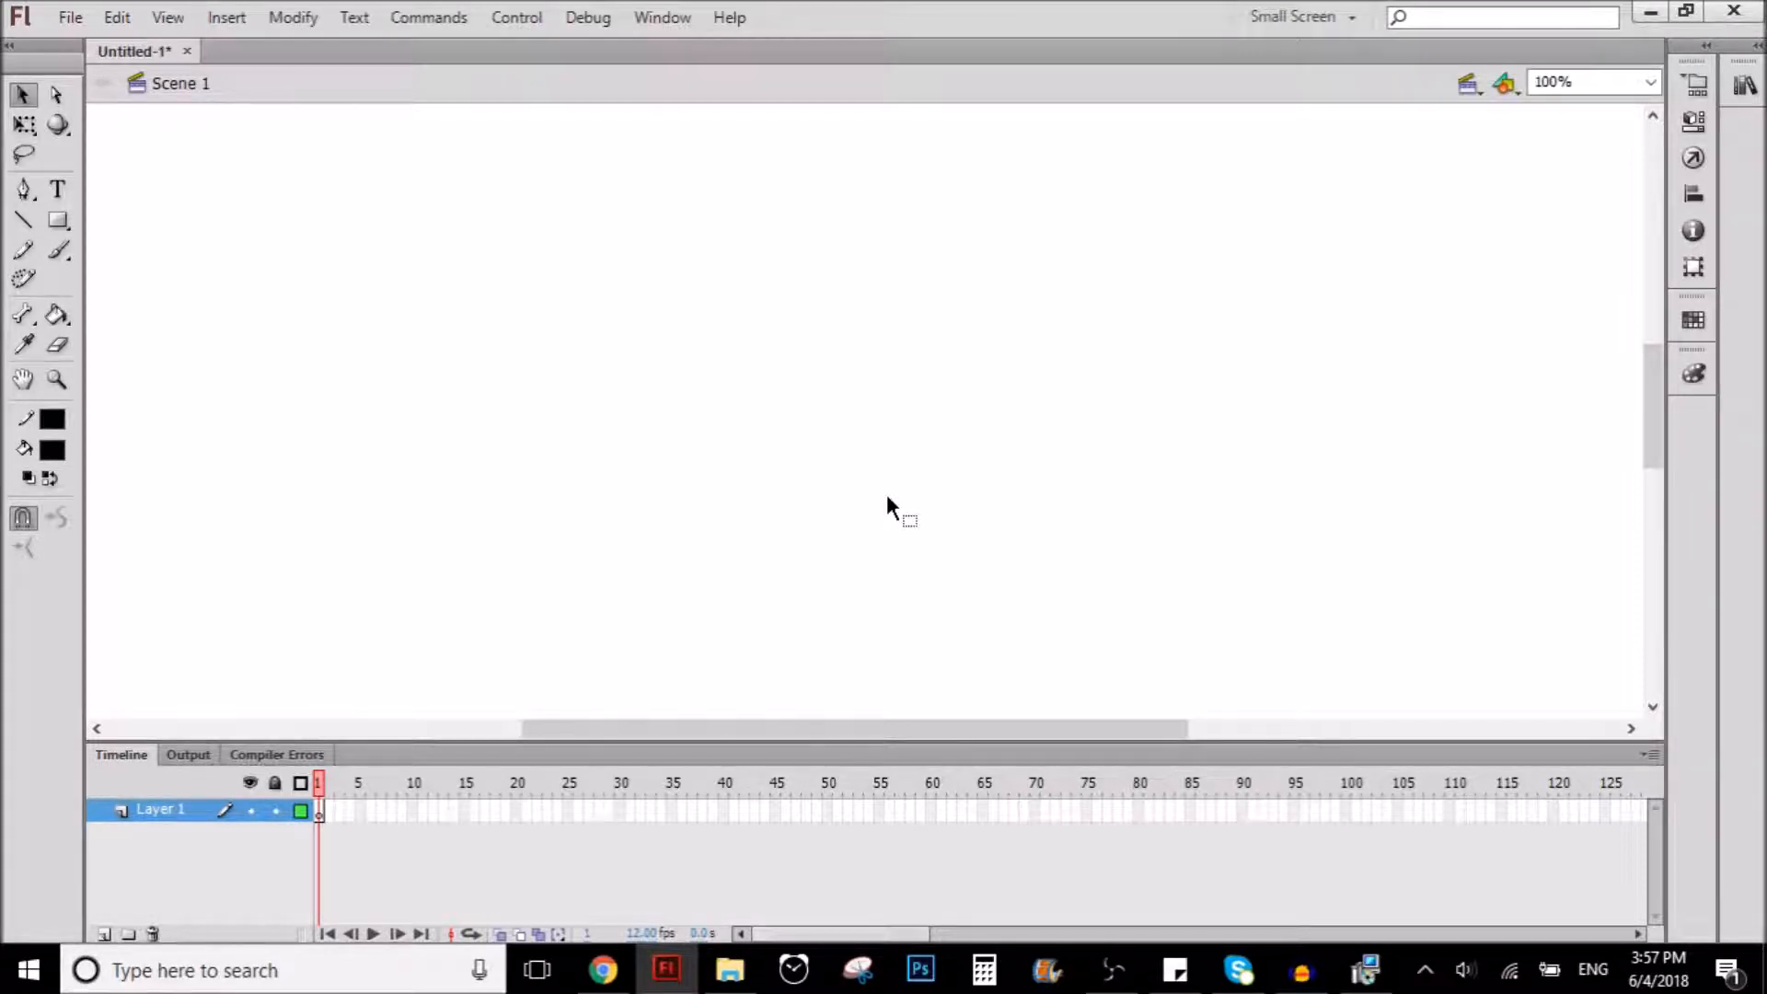
pyautogui.moveTo(978, 925)
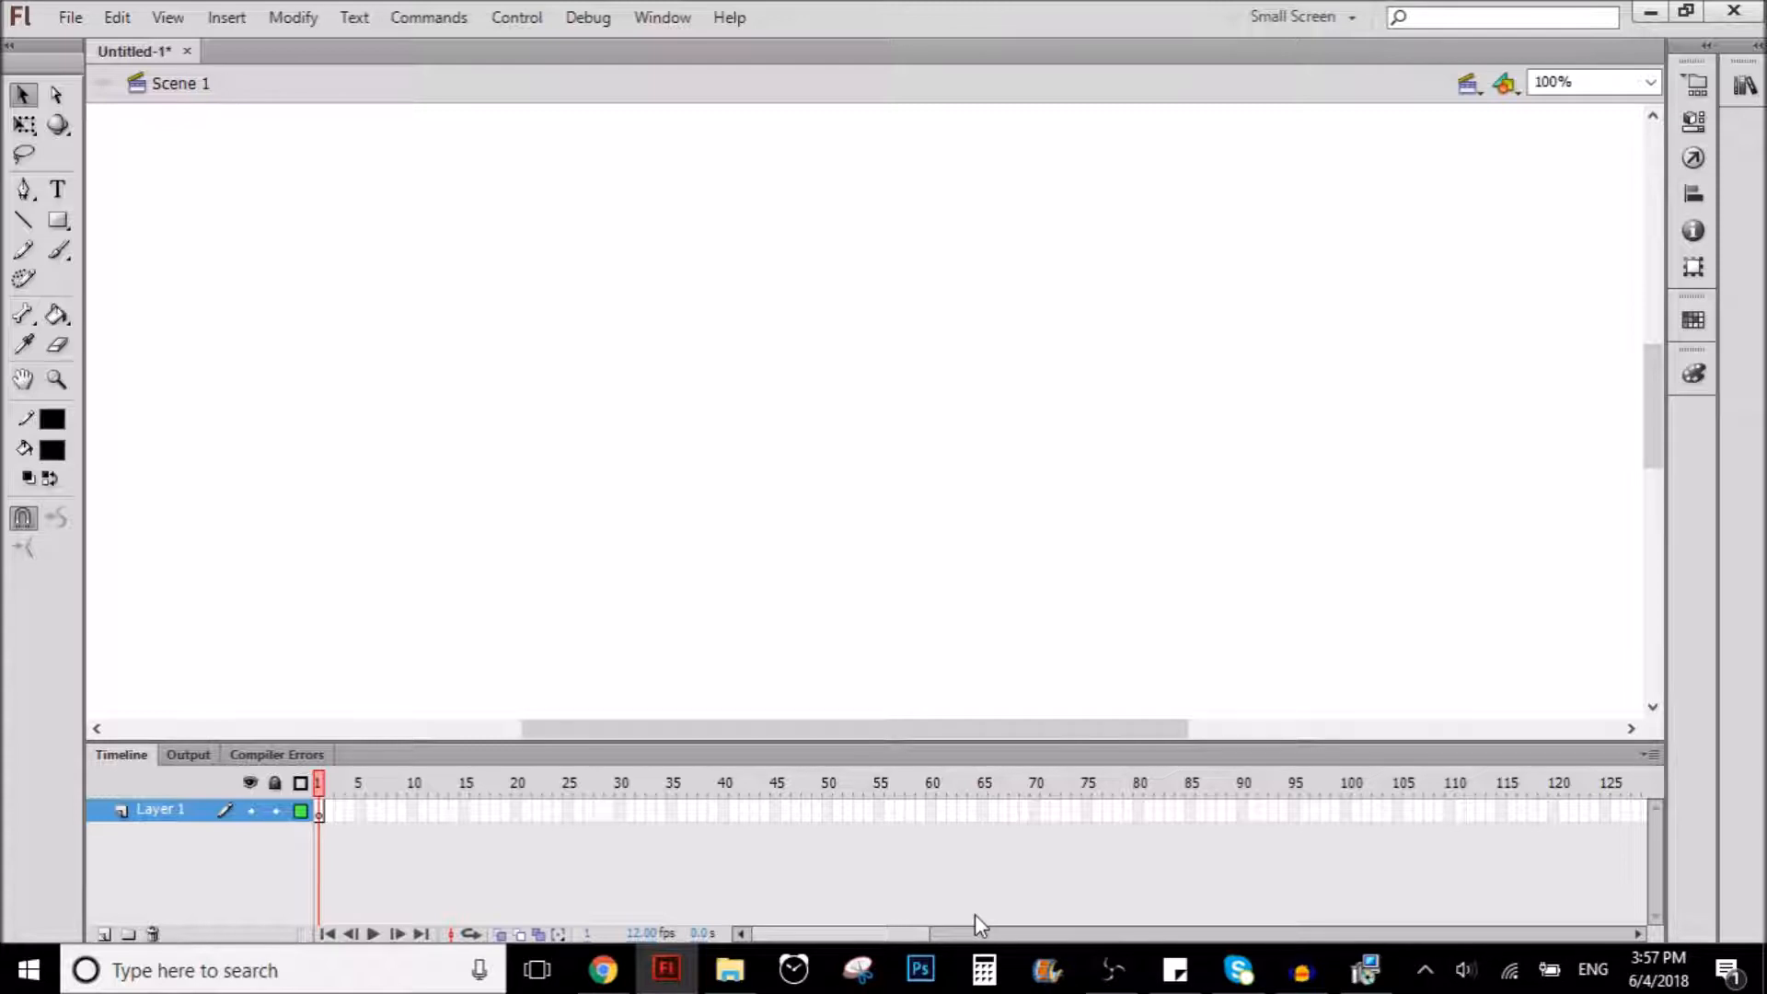
pyautogui.moveTo(976, 922)
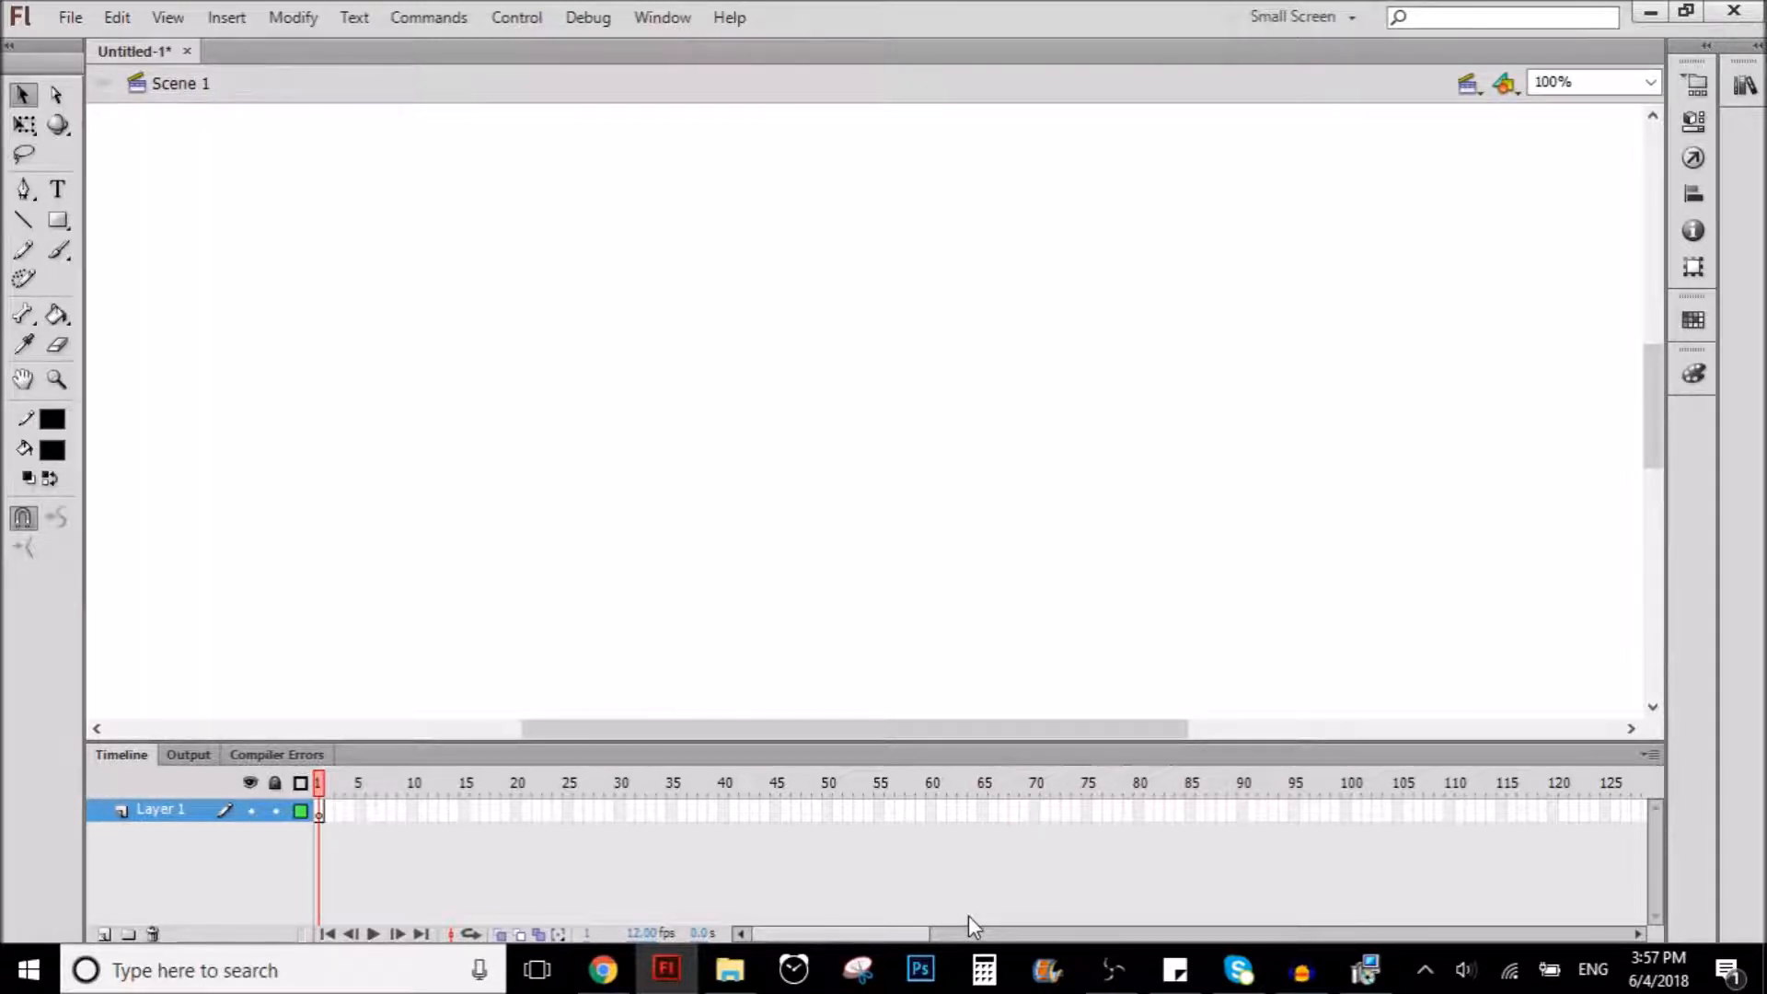
pyautogui.moveTo(484, 438)
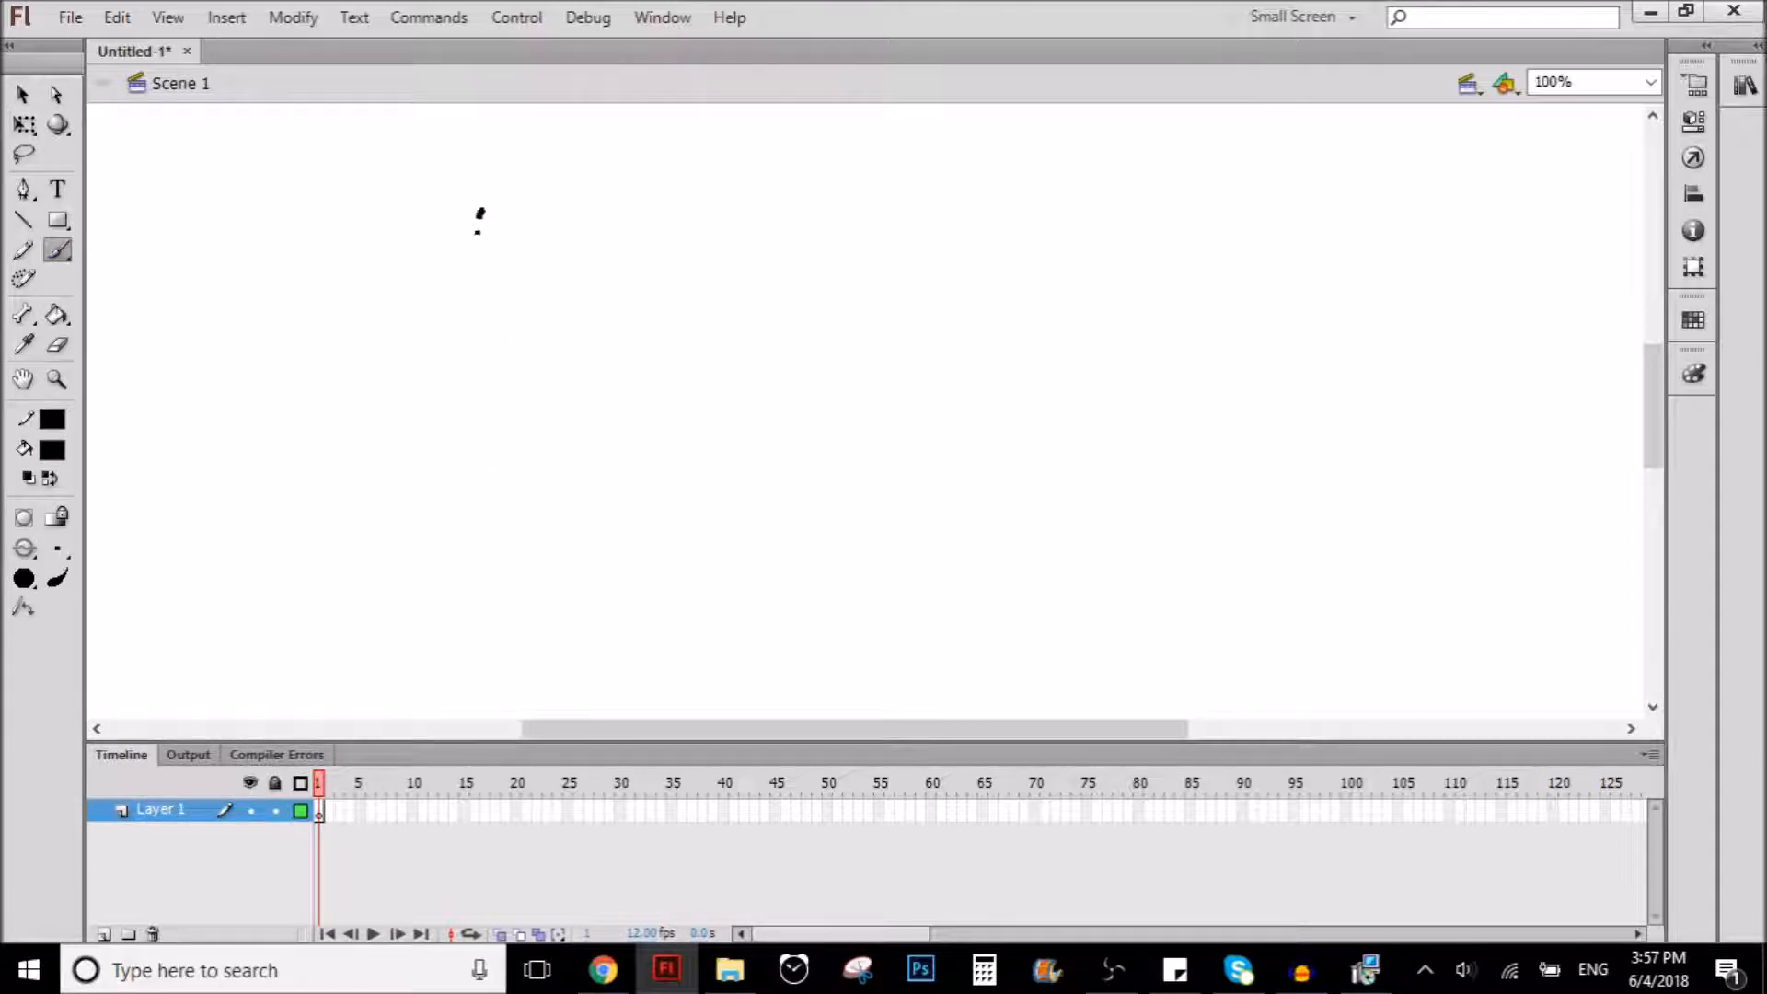
# - Paint a tapered brush curve sweeping down-right, then view it at 200% zoom
pyautogui.moveTo(478, 208); pyautogui.dragTo(625, 462)
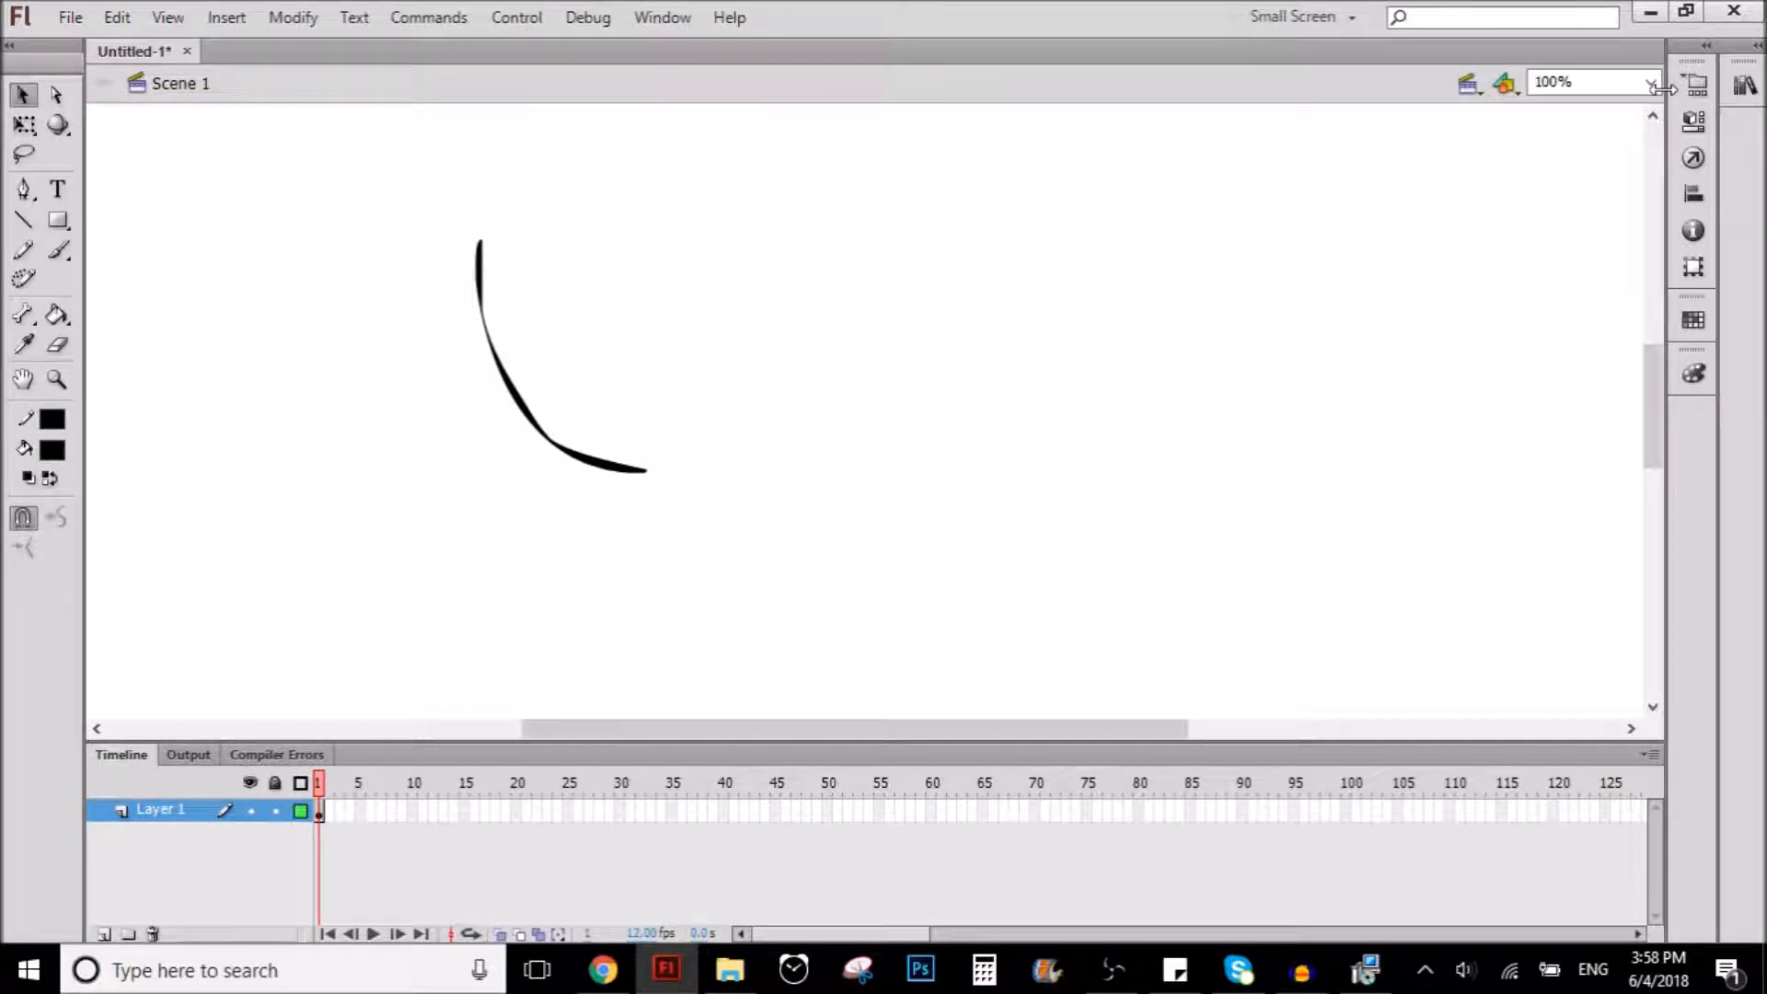
pyautogui.click(1589, 81)
pyautogui.write('200')
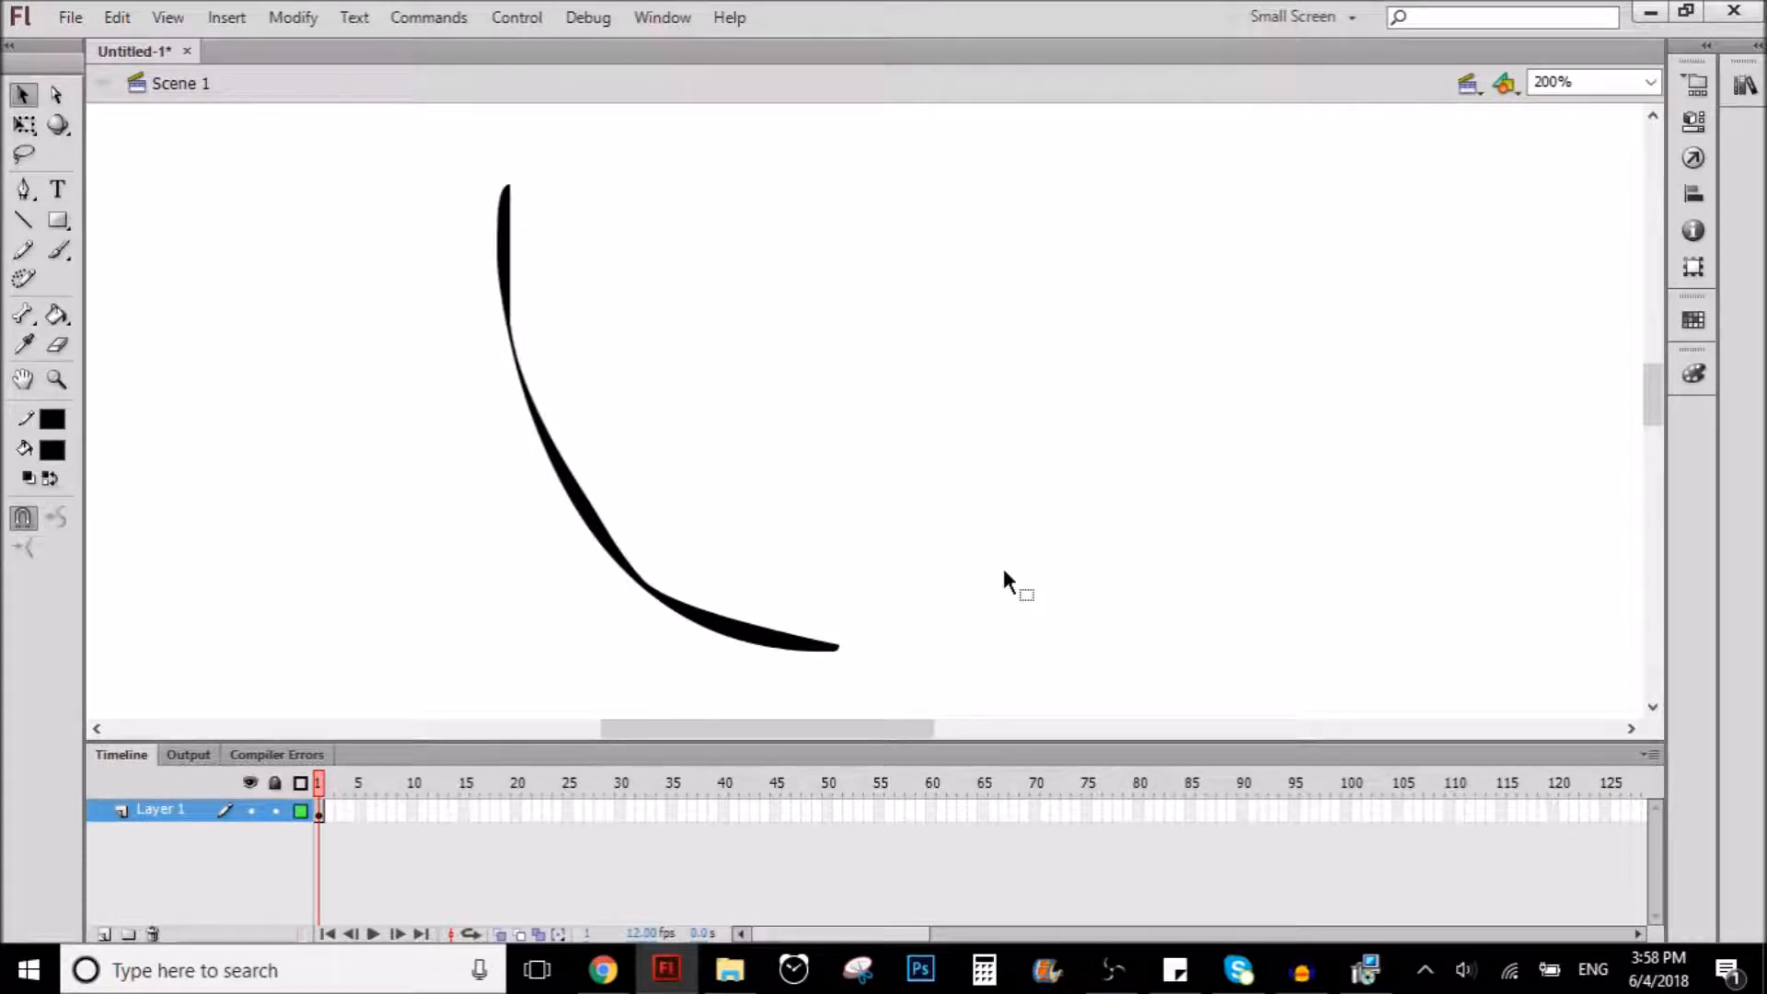
pyautogui.moveTo(1117, 547)
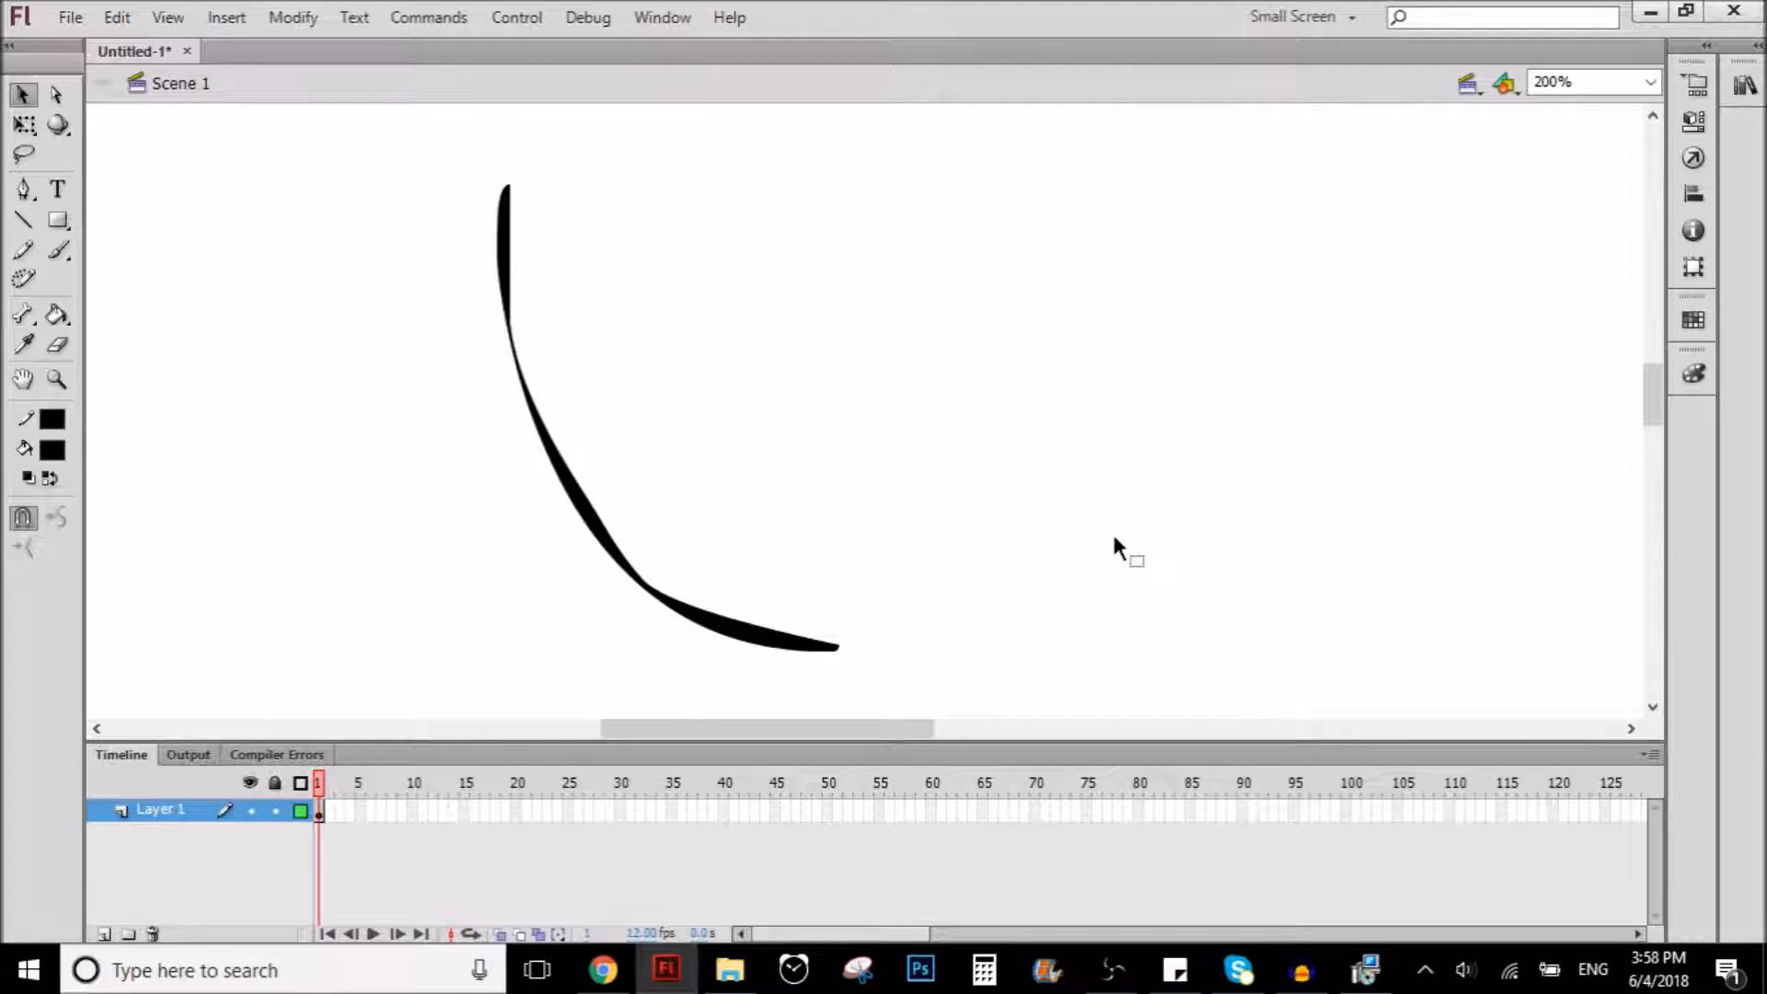
pyautogui.moveTo(854, 457)
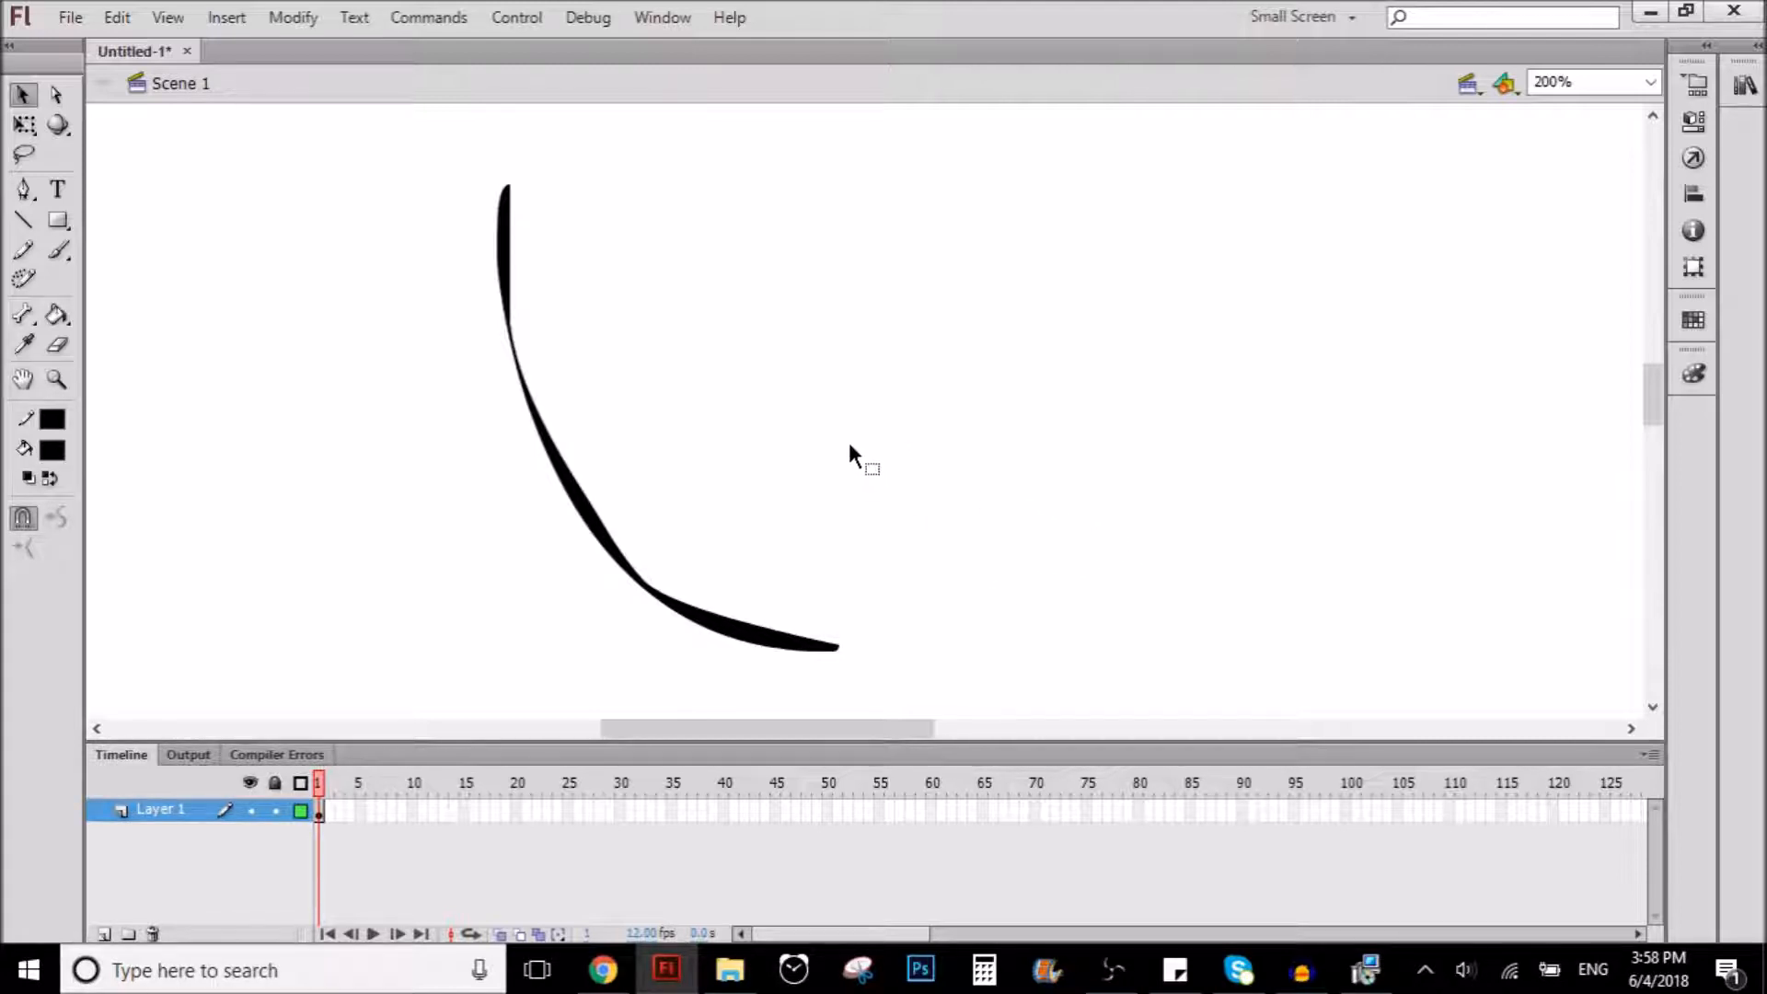
pyautogui.moveTo(769, 348)
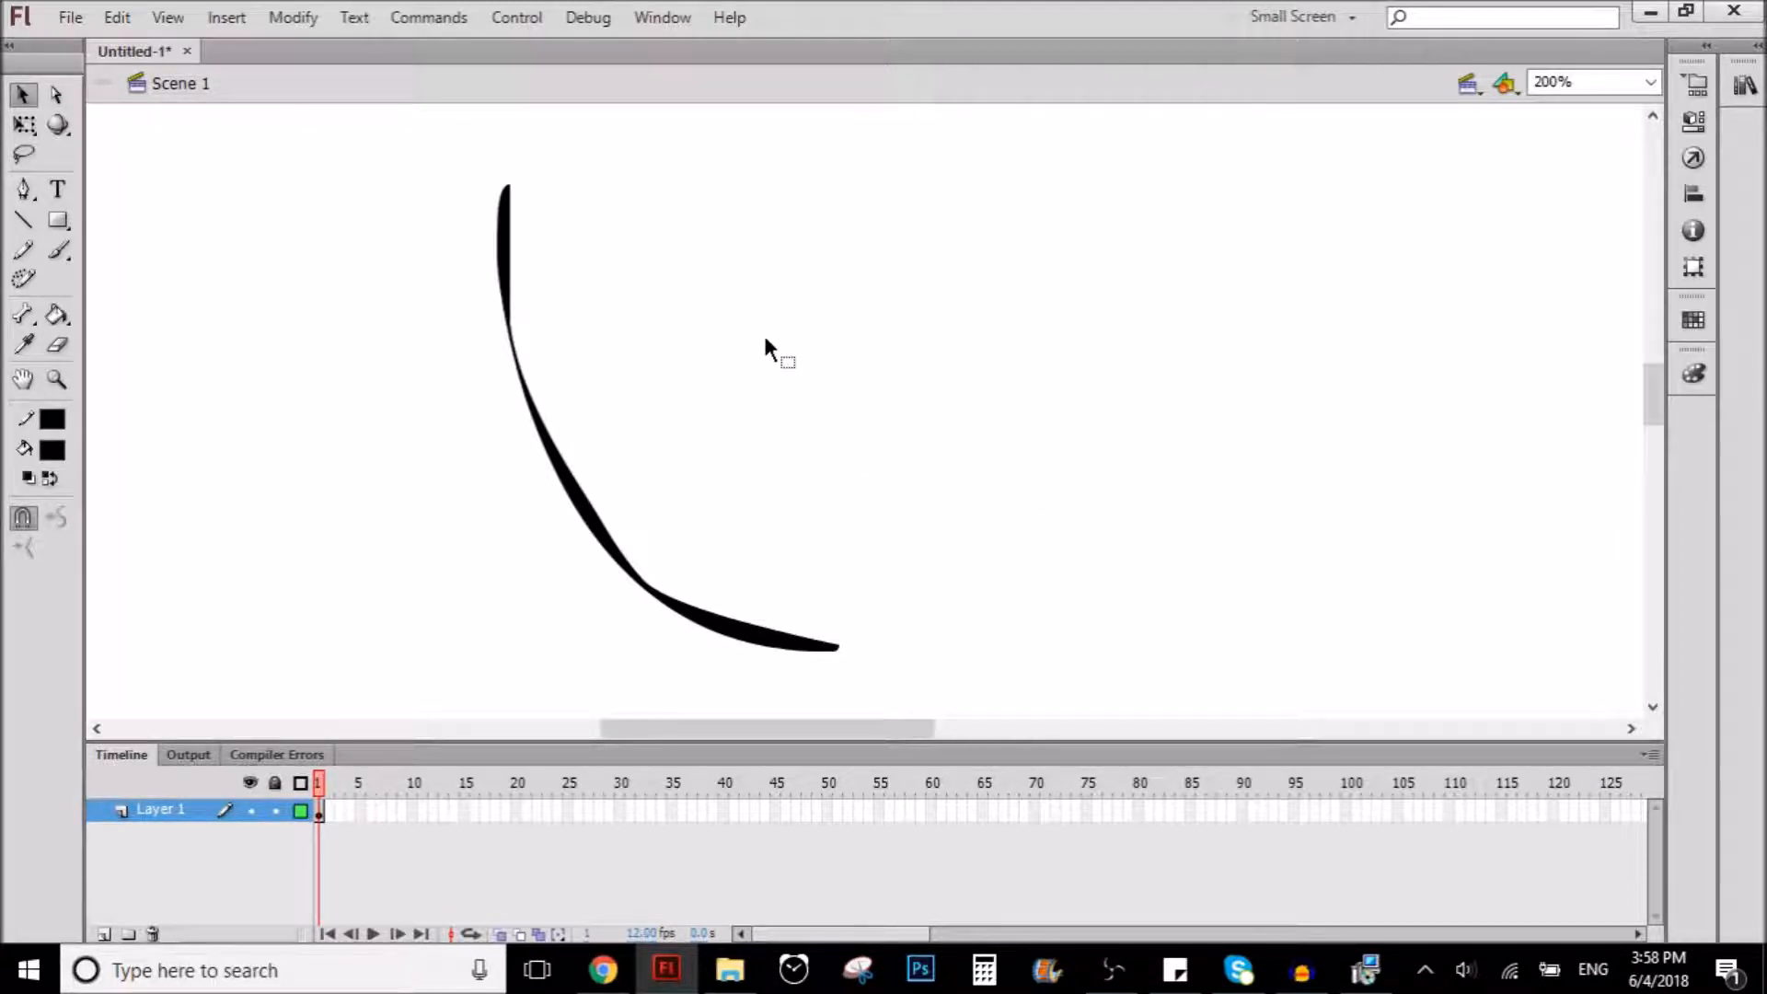
pyautogui.moveTo(574, 245)
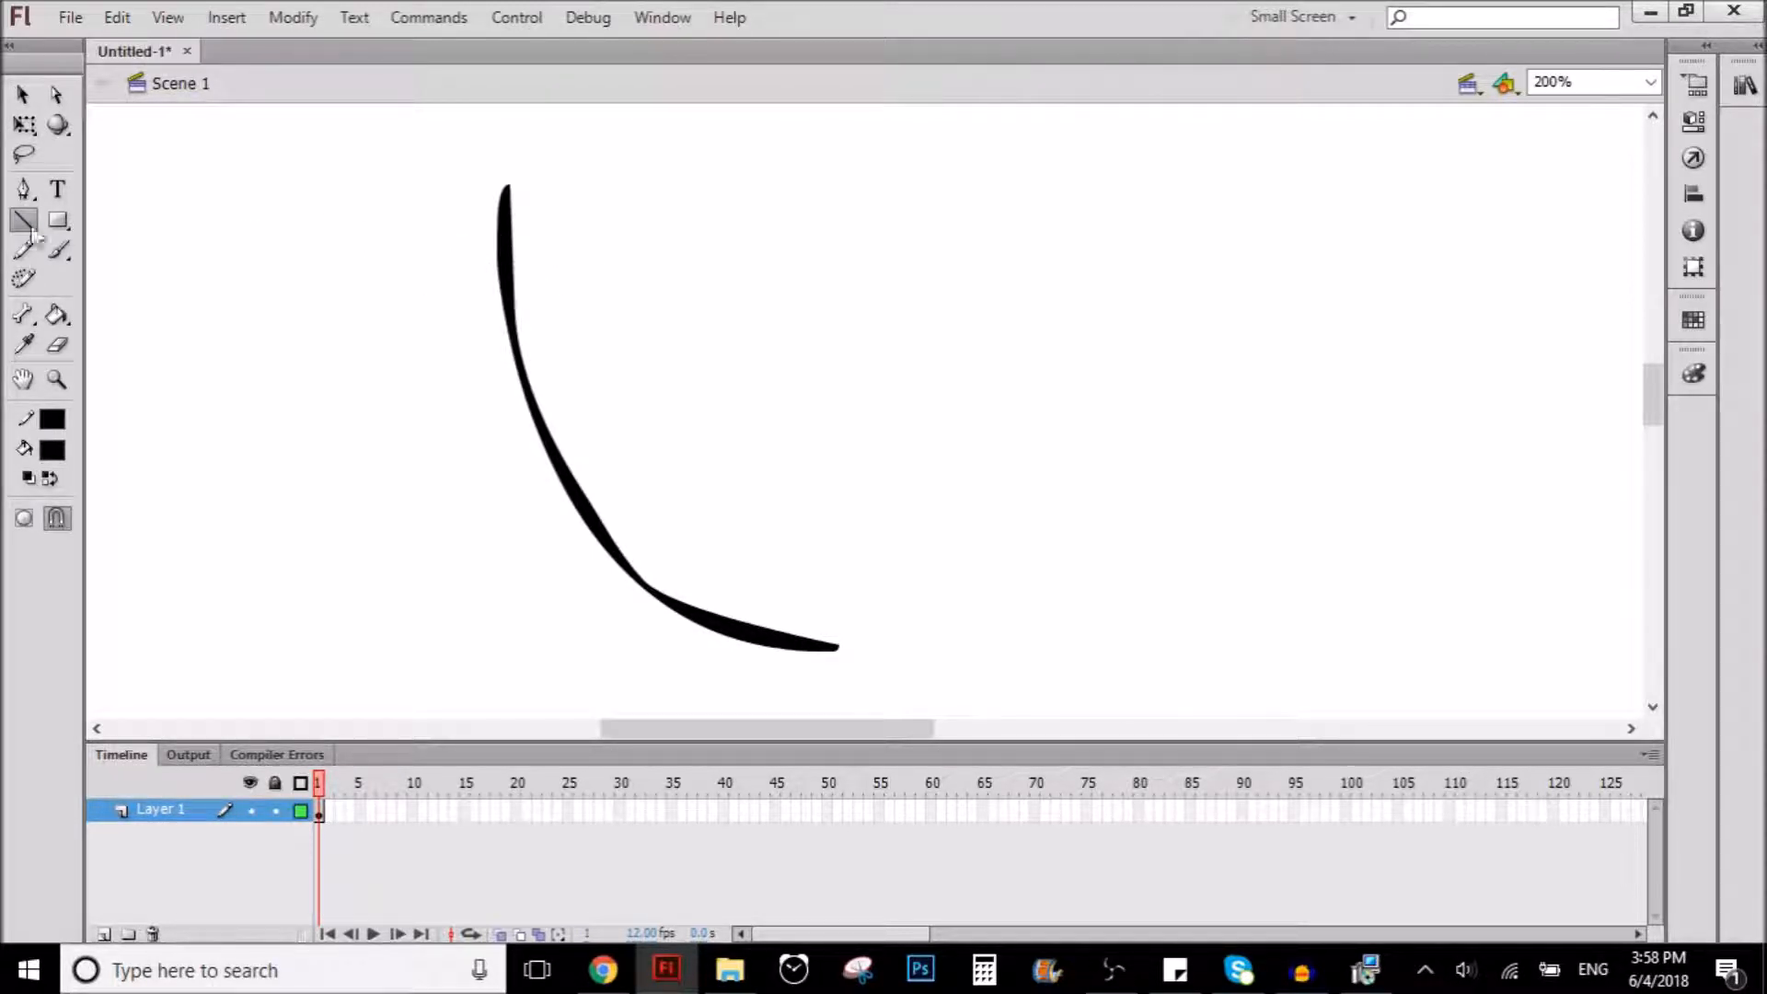
pyautogui.moveTo(24, 221)
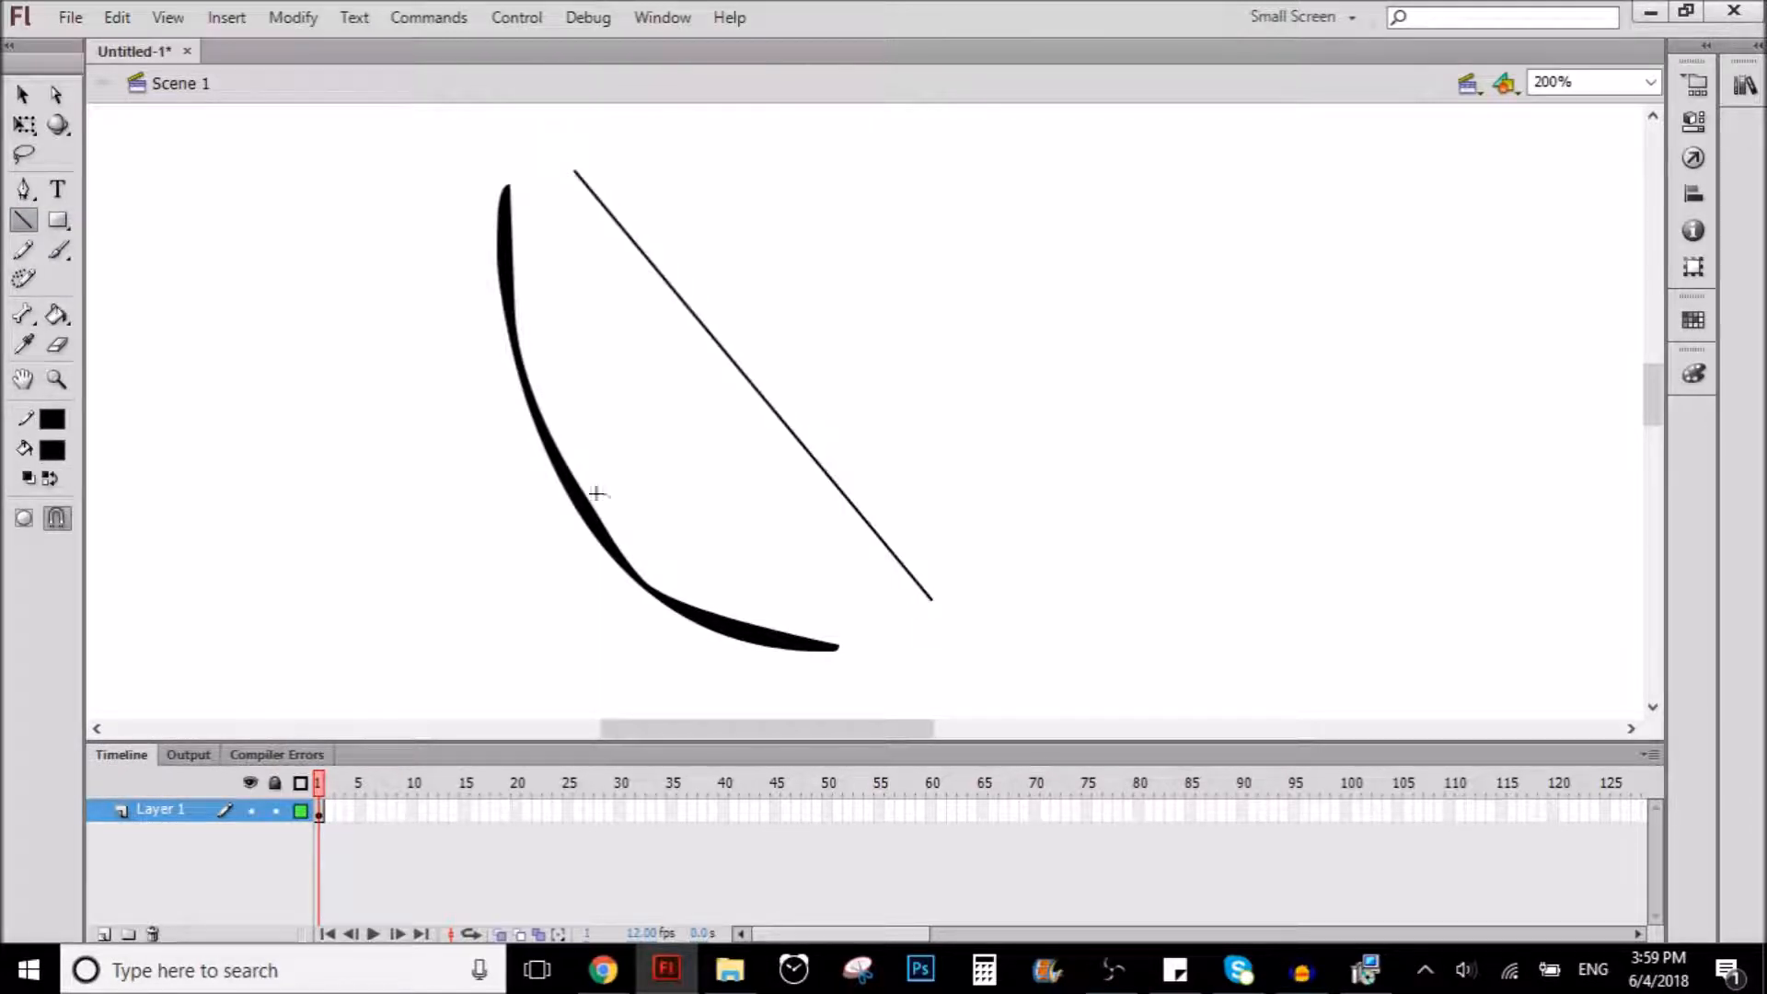
# - Bend two straight lines into curves forming a thin crescent beside the brush stroke
pyautogui.click(22, 94)
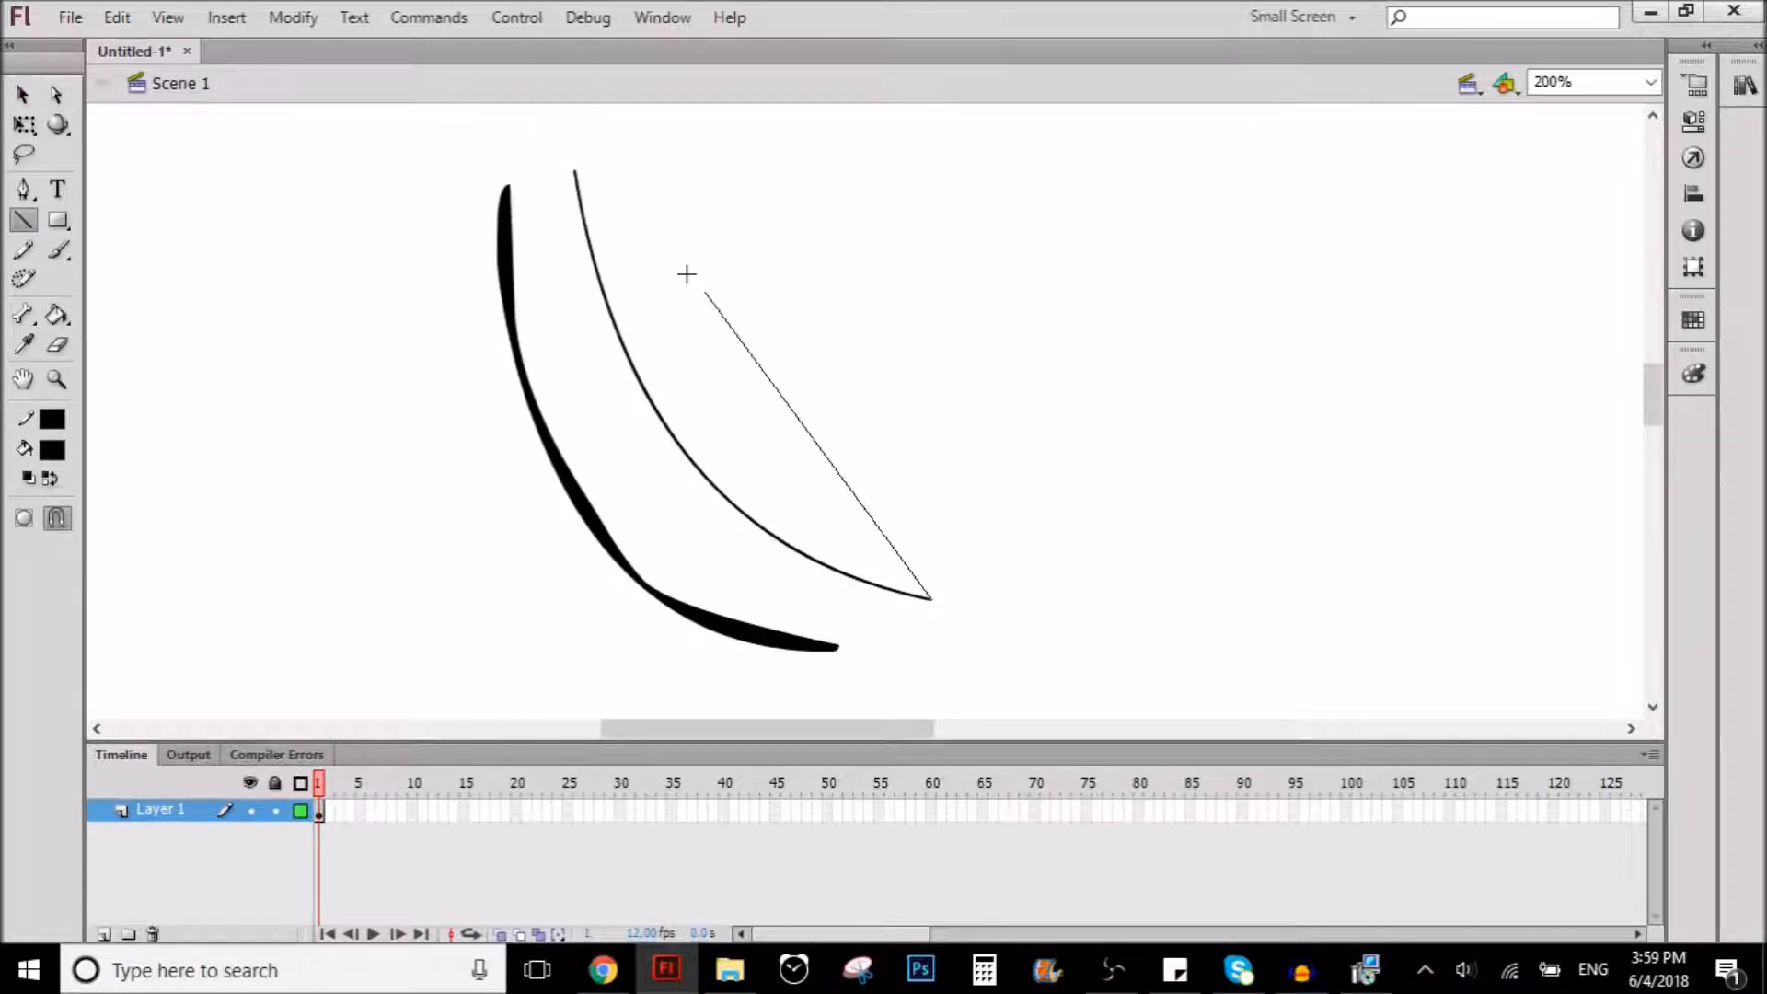
pyautogui.click(22, 94)
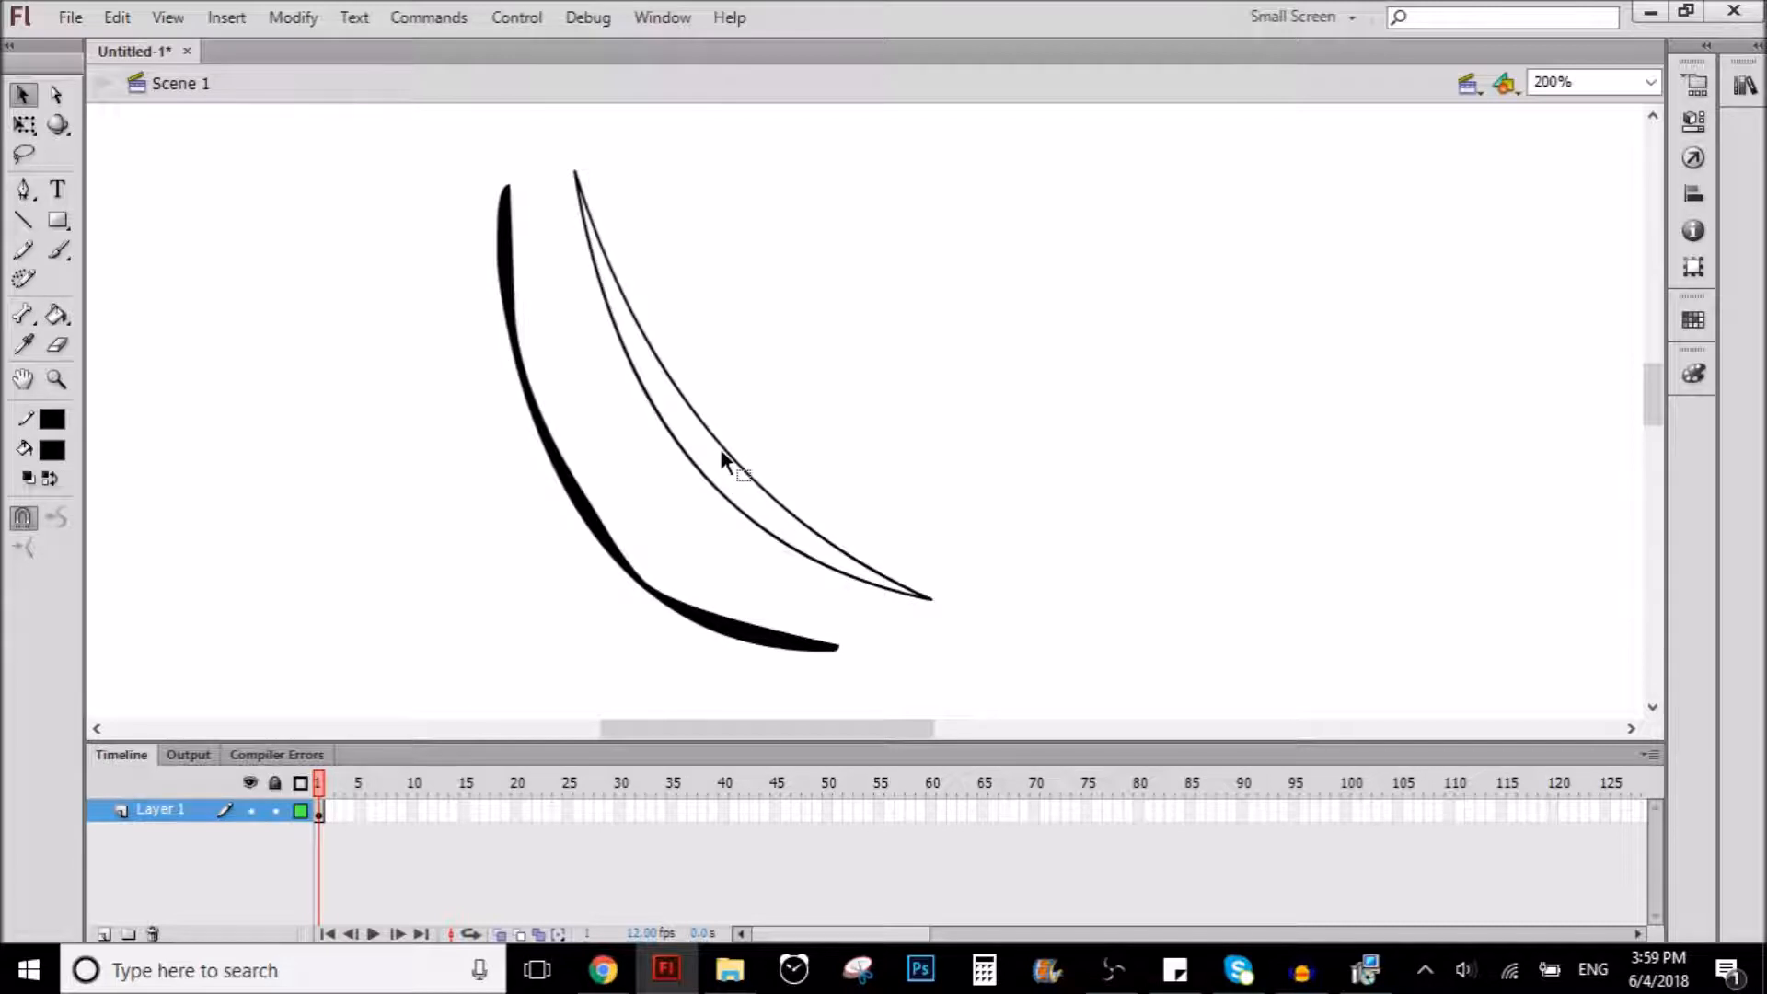
pyautogui.moveTo(57, 315)
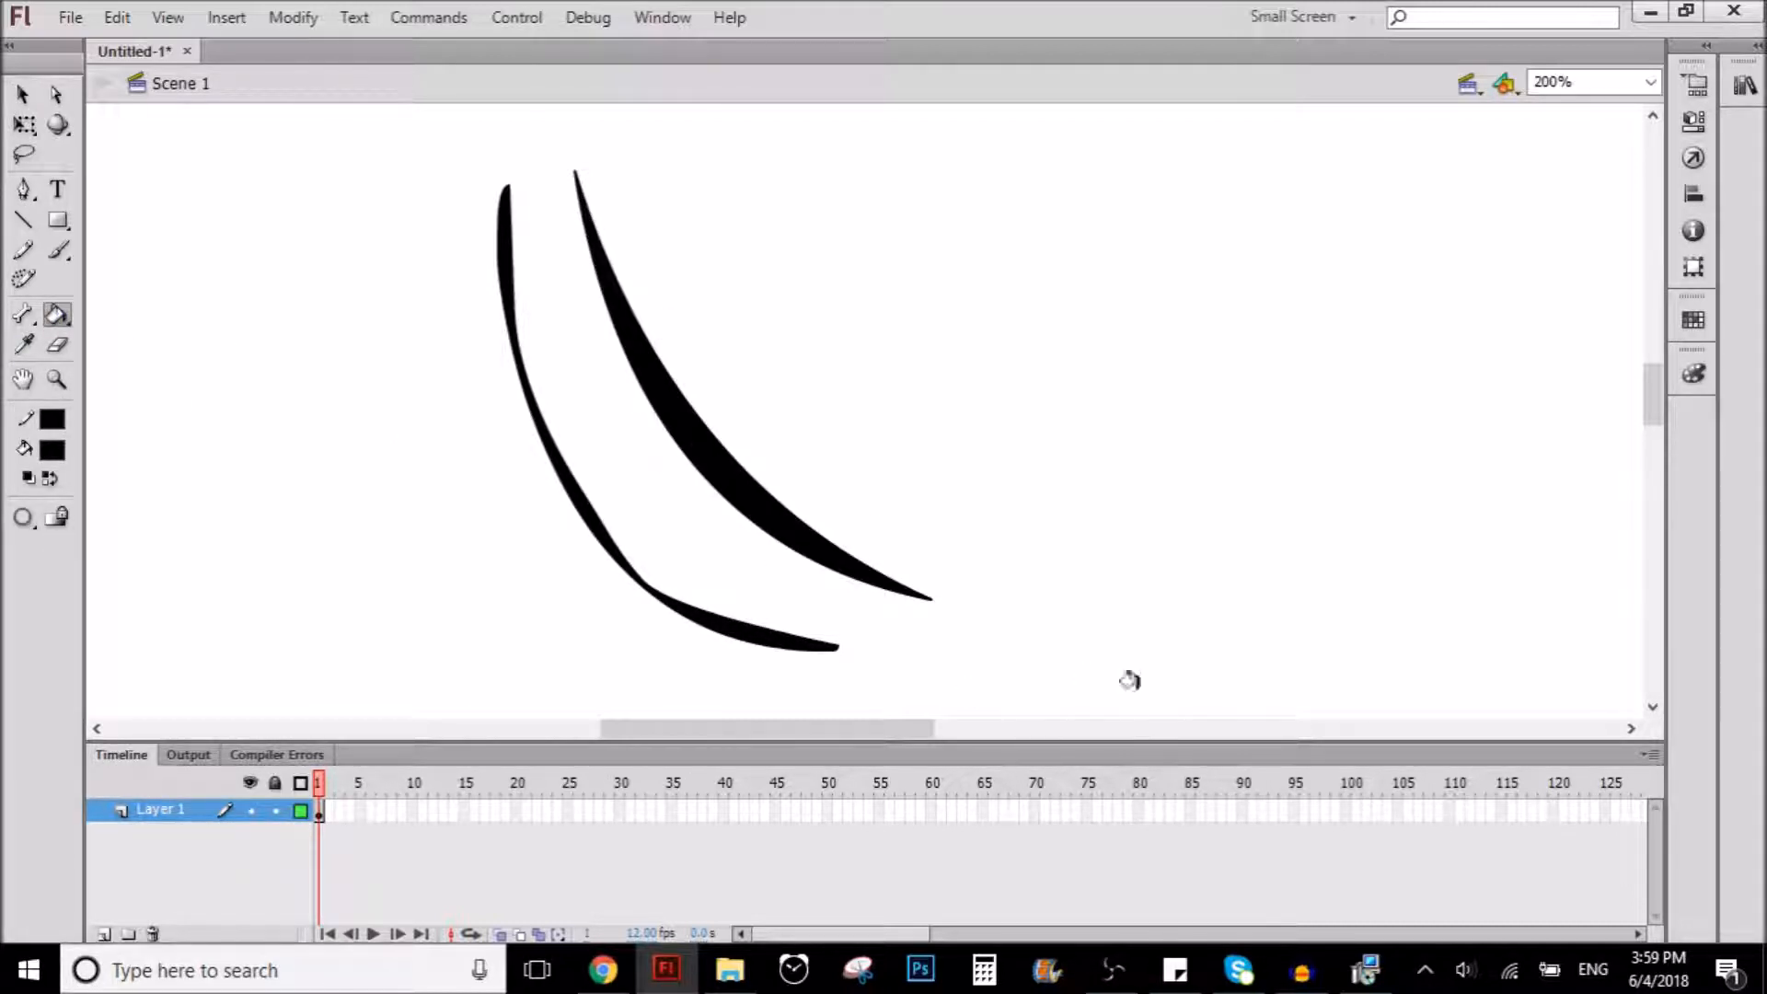
pyautogui.moveTo(586, 348)
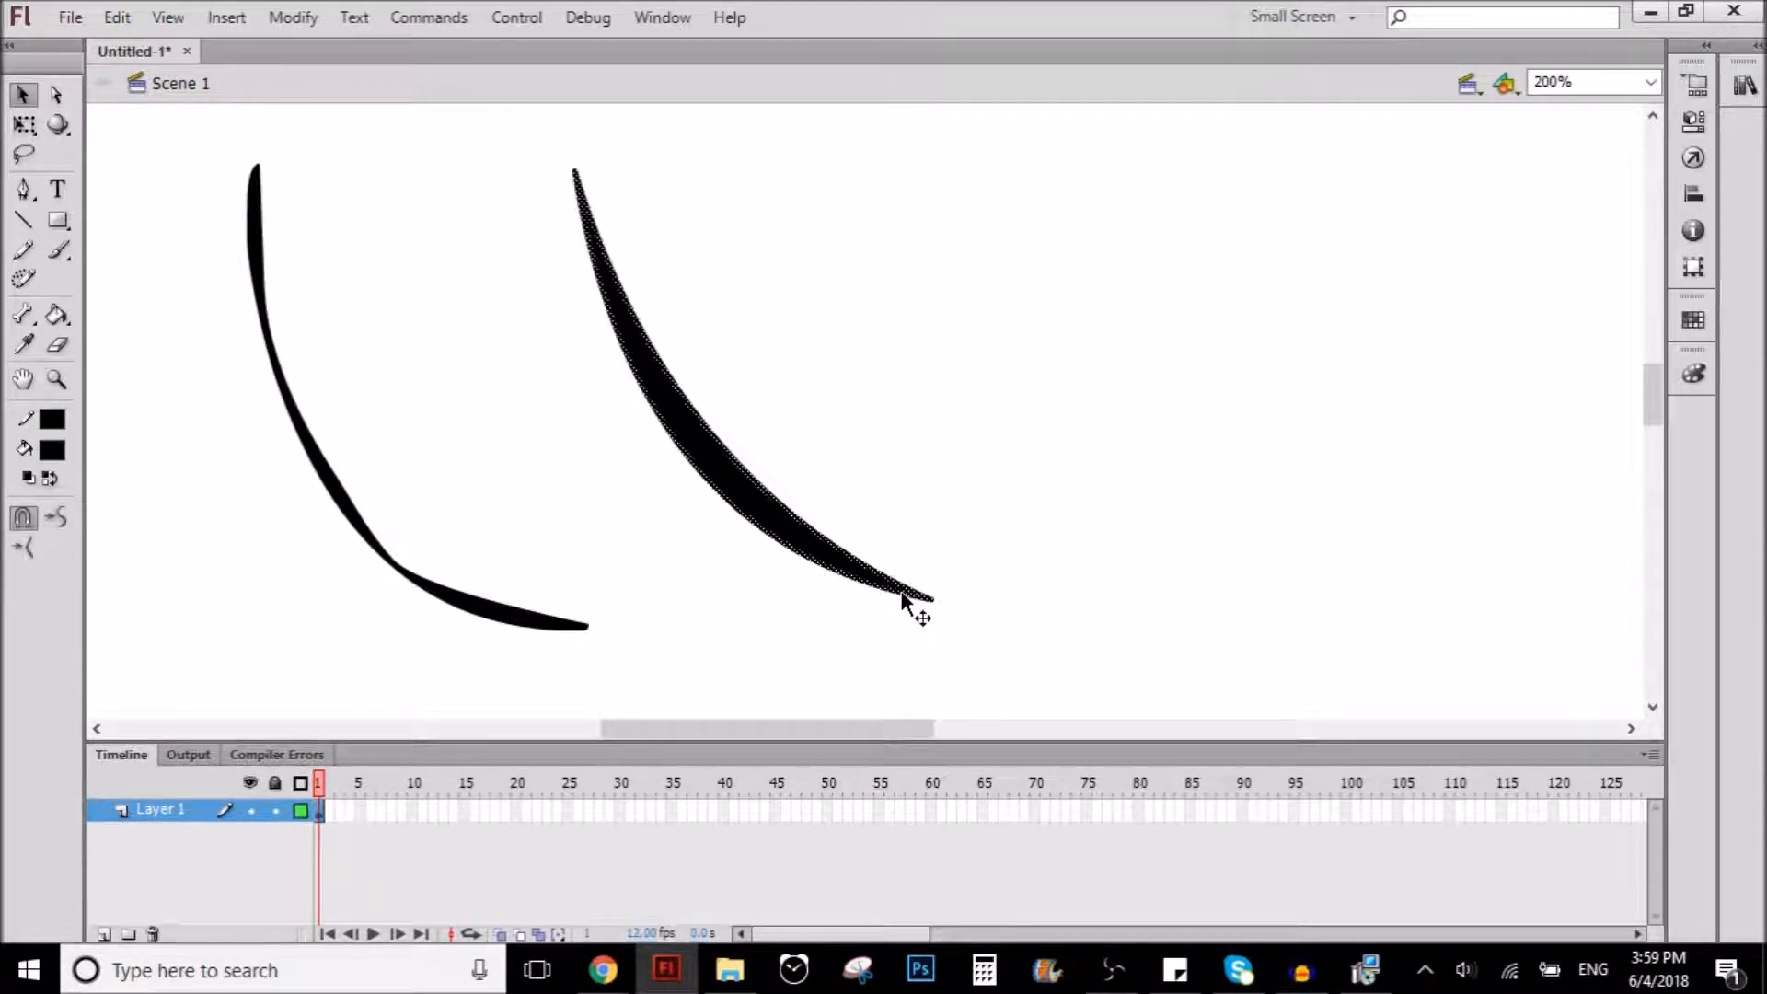
# - Deselect the crescent after filling it solid black
pyautogui.click(1006, 545)
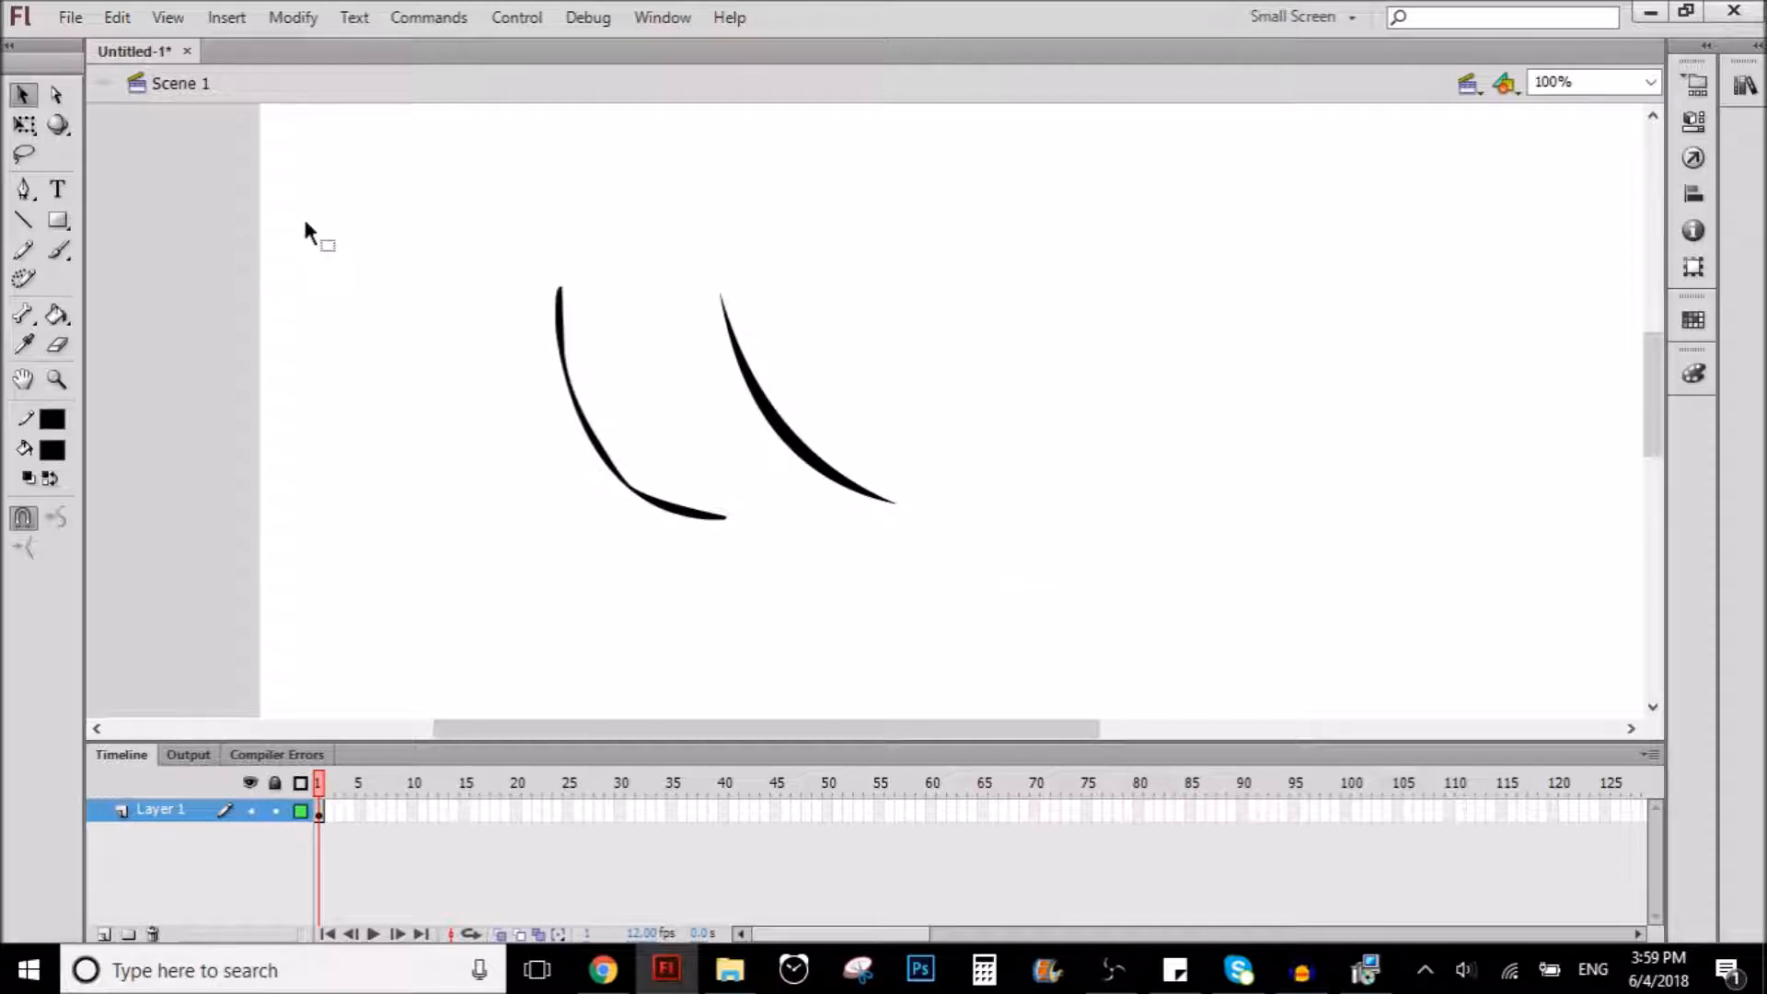
pyautogui.moveTo(1093, 572)
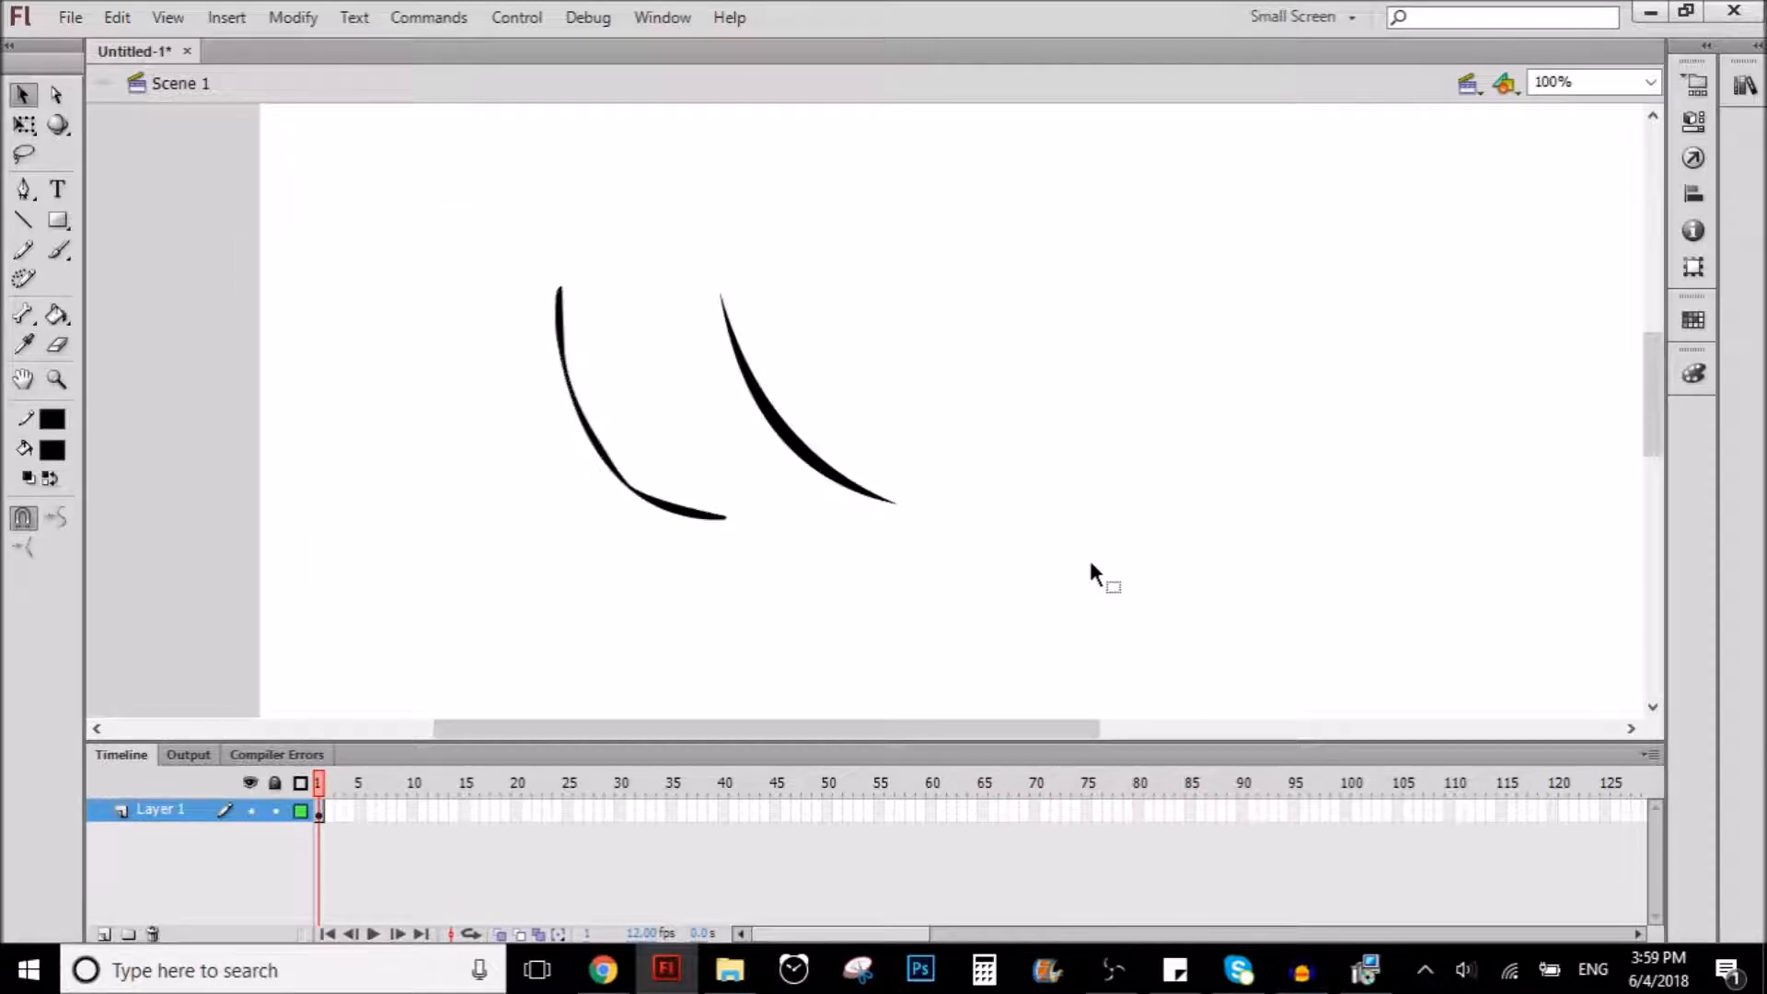
pyautogui.moveTo(1048, 519)
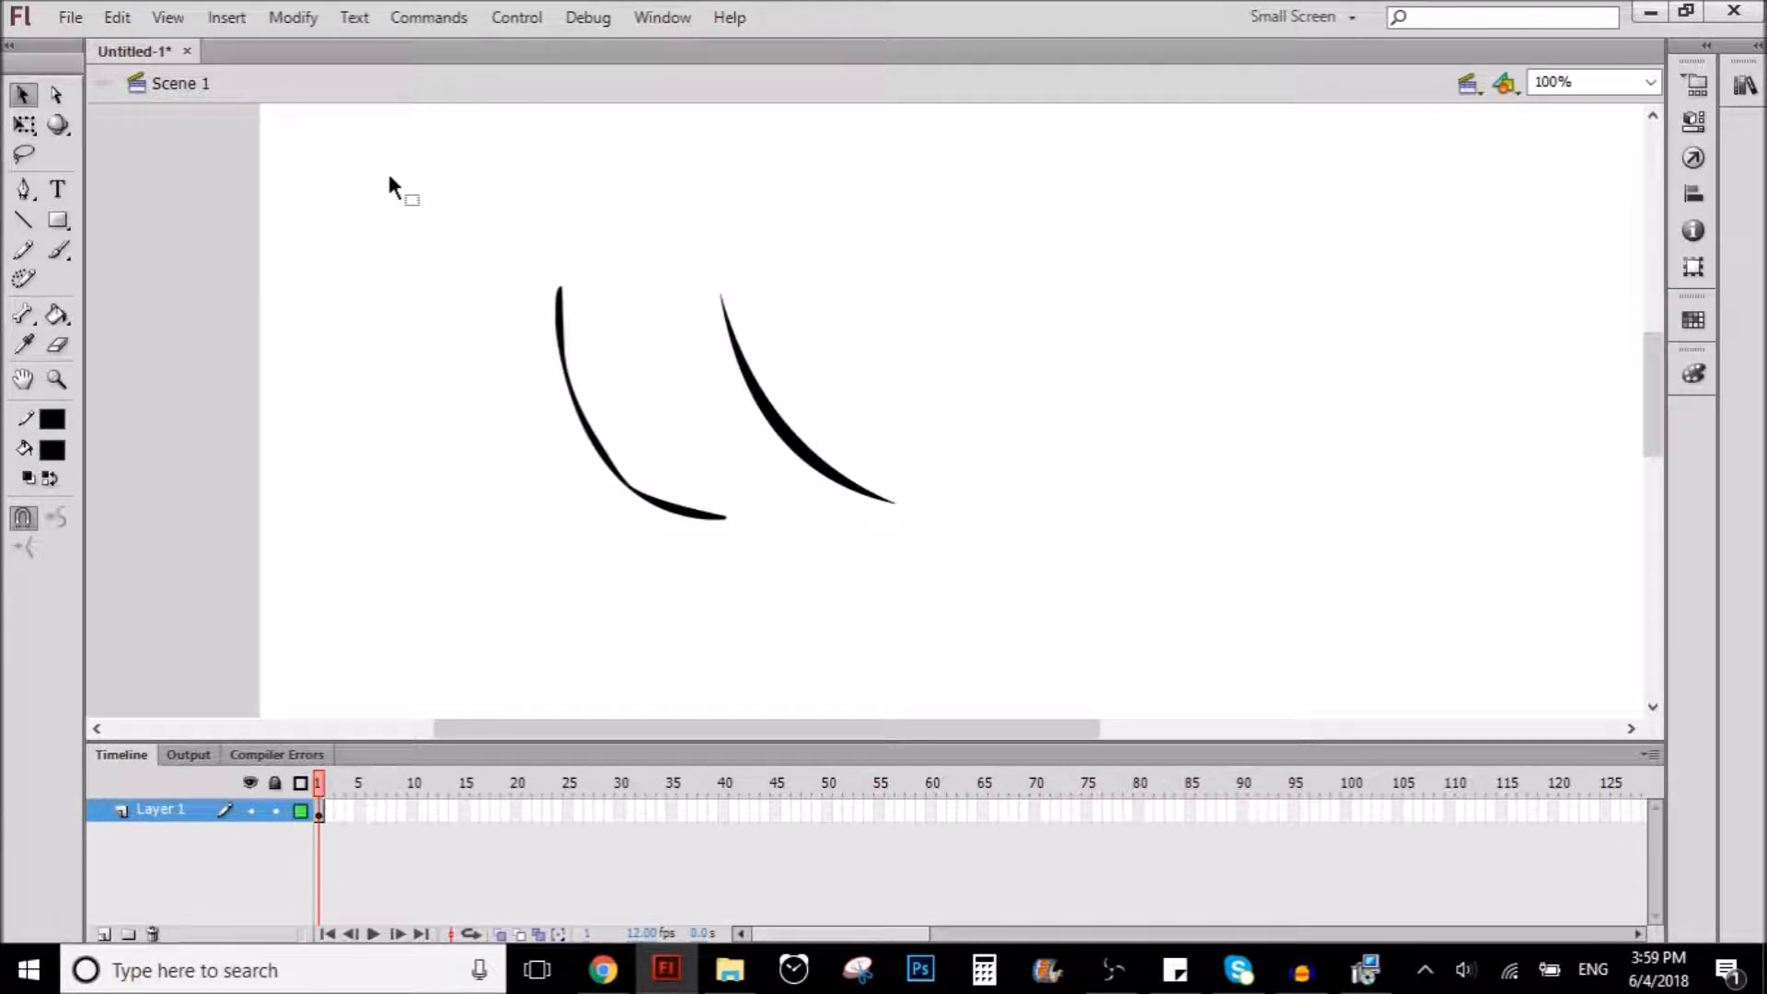
pyautogui.moveTo(379, 166)
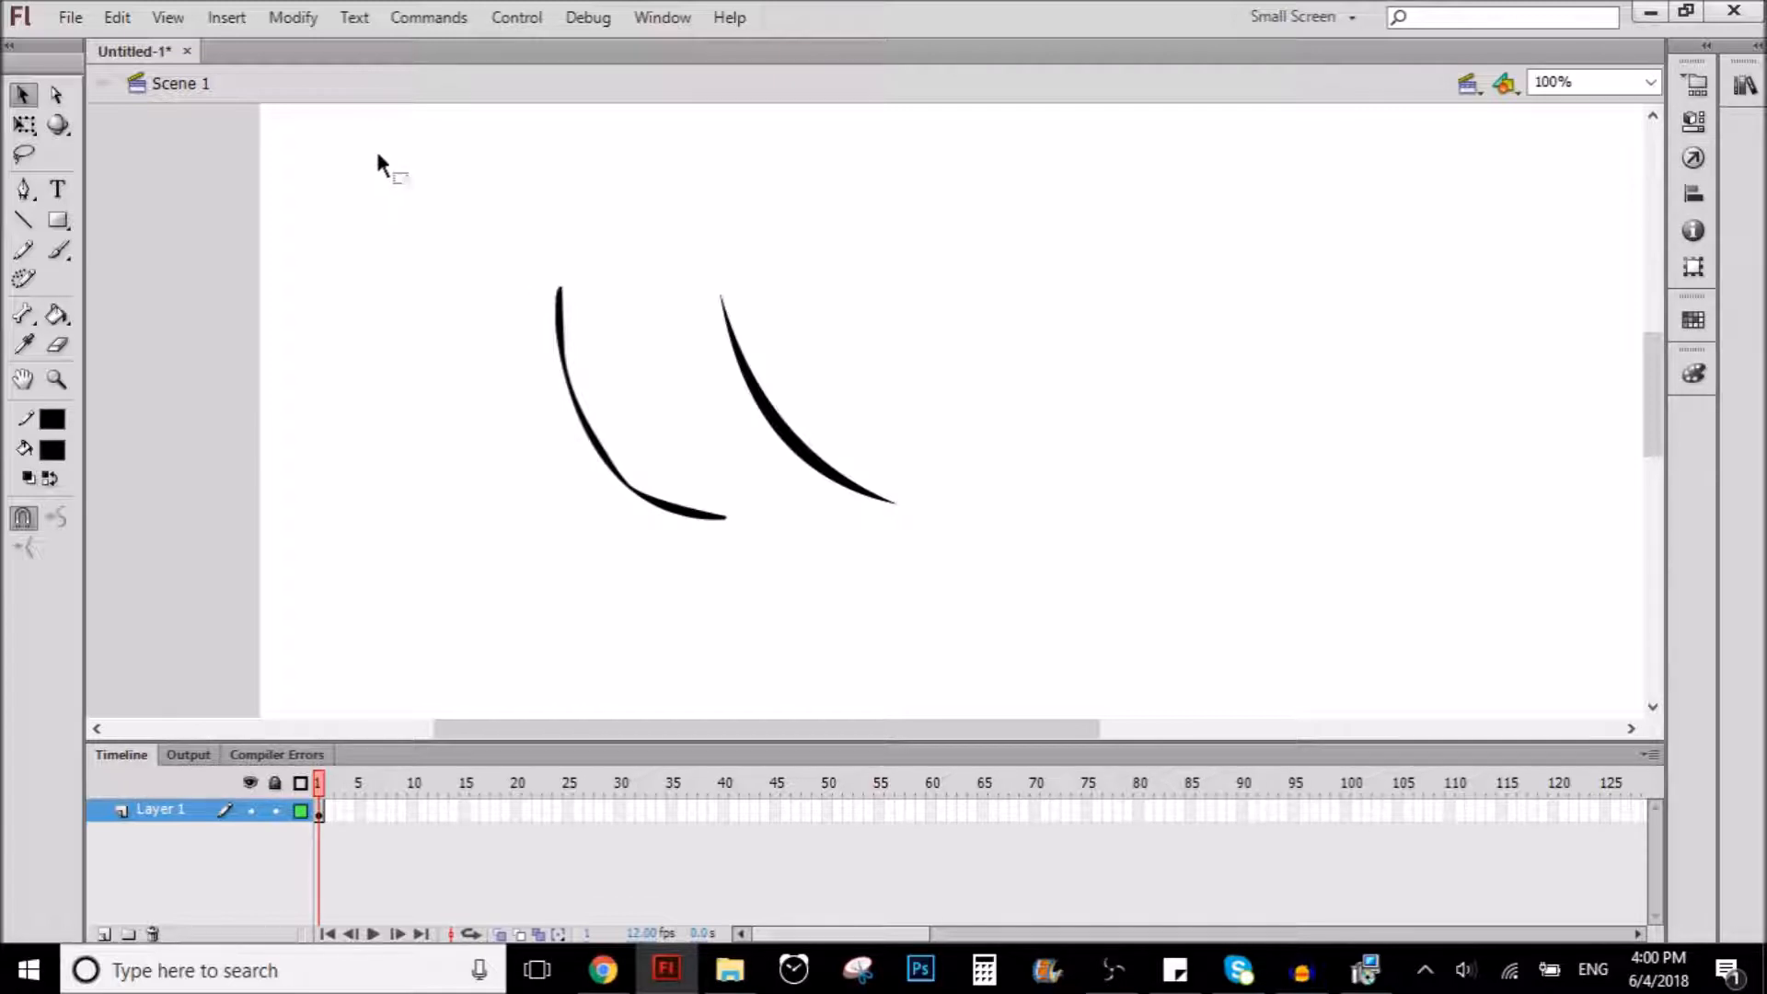
pyautogui.moveTo(420, 232)
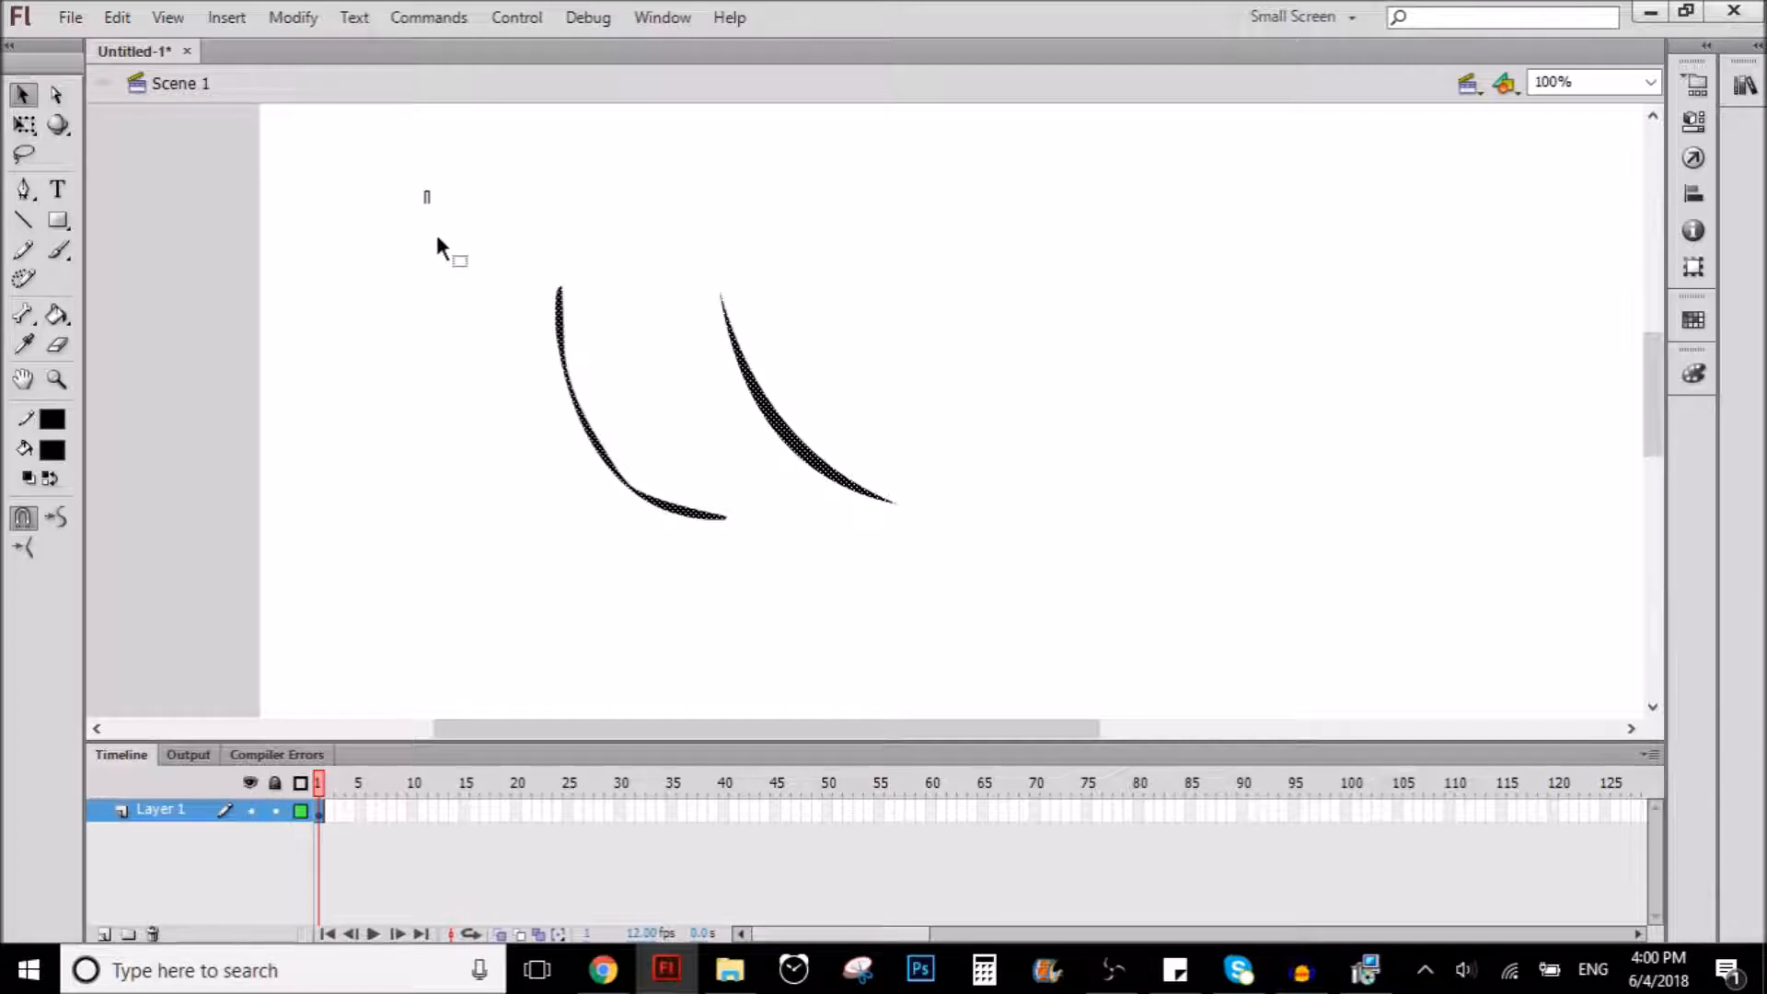
pyautogui.moveTo(1121, 615)
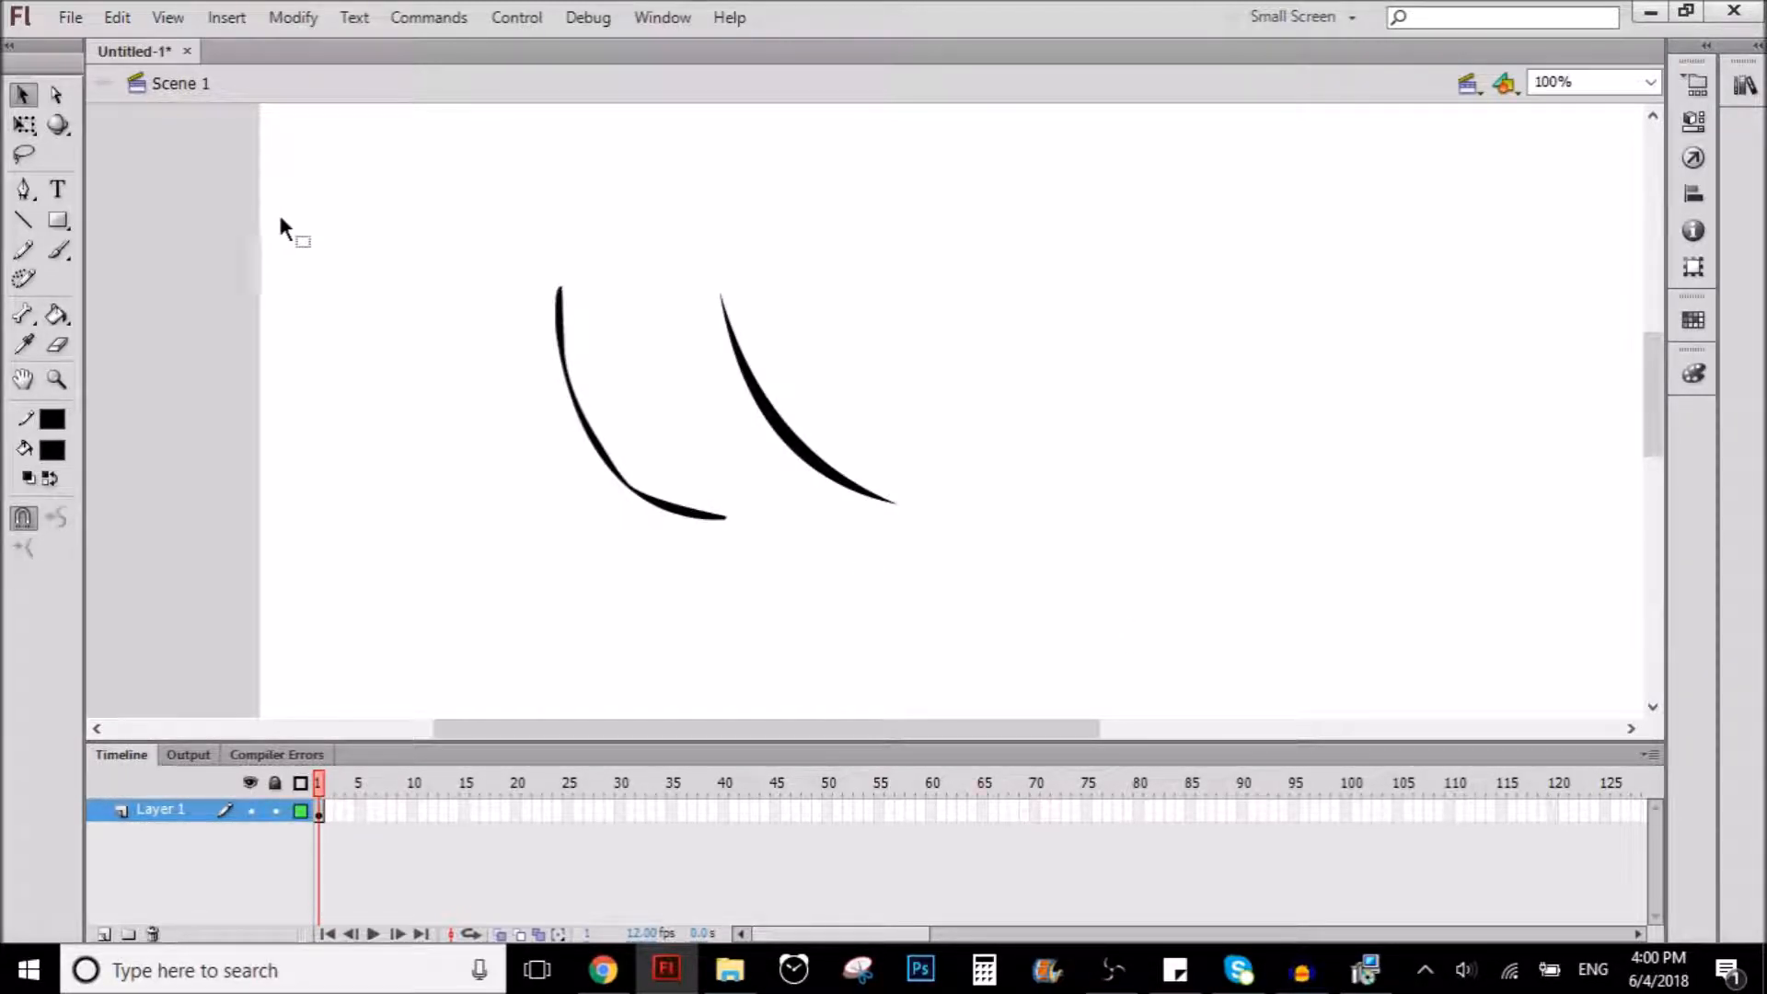
pyautogui.moveTo(293, 208)
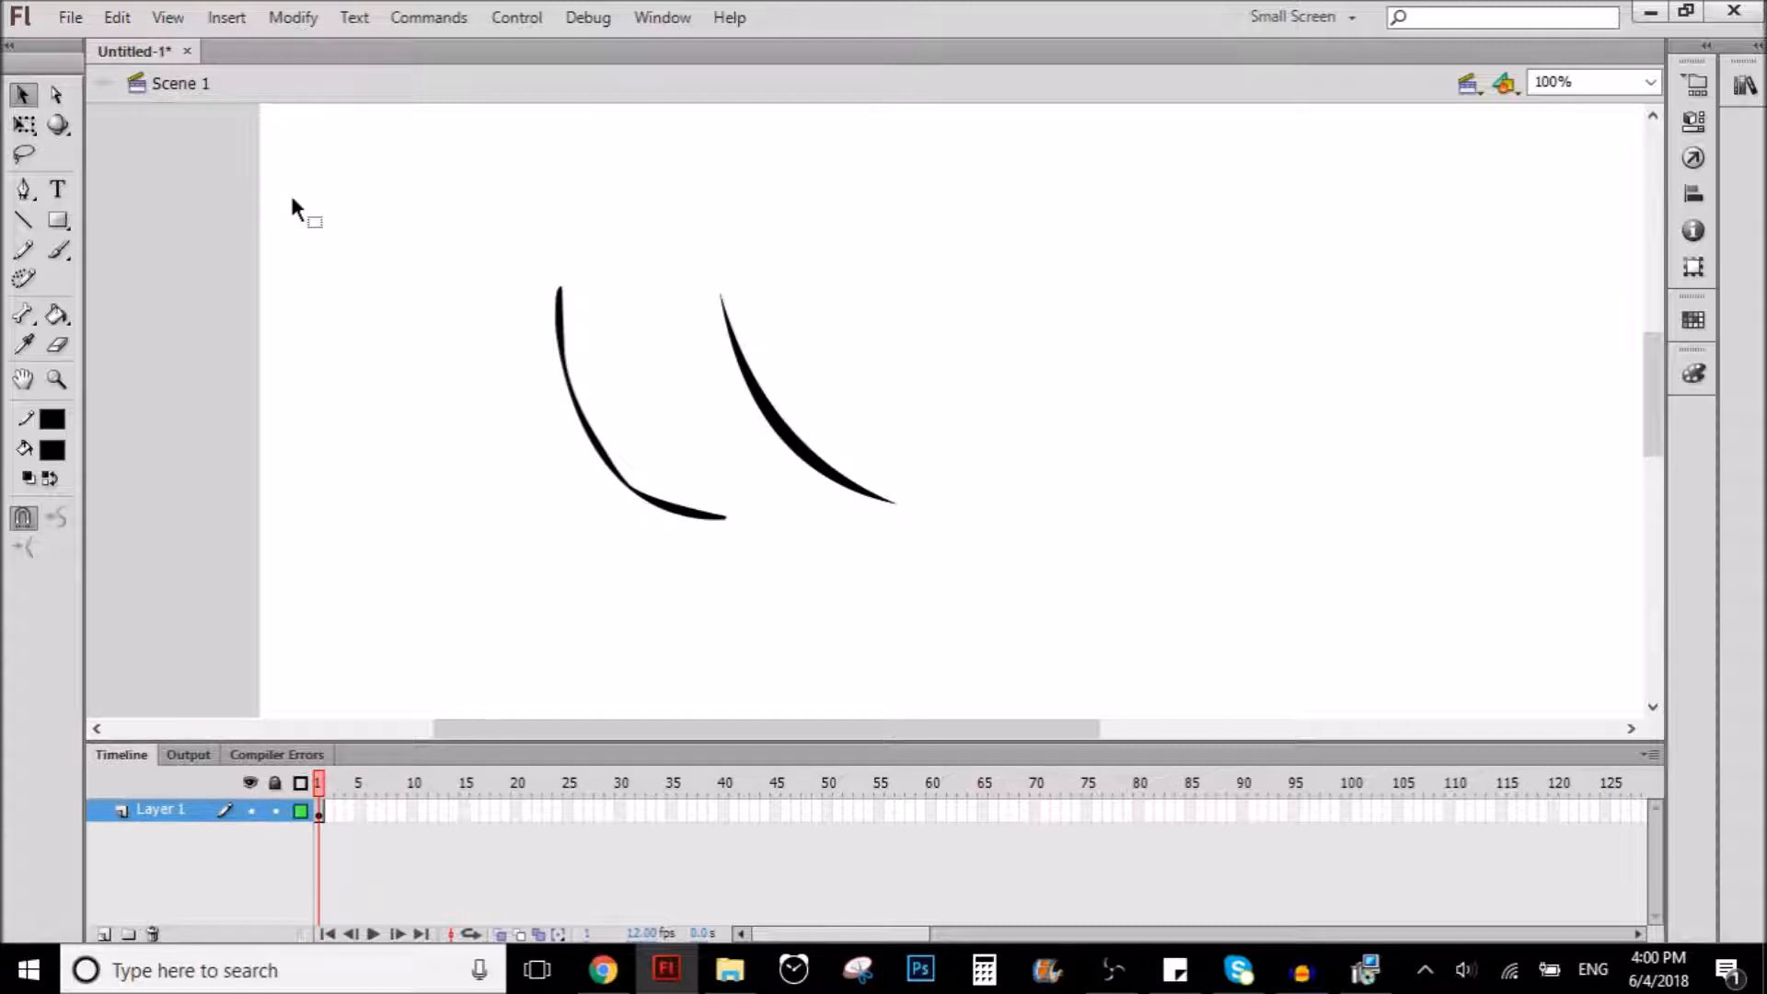
pyautogui.moveTo(1038, 893)
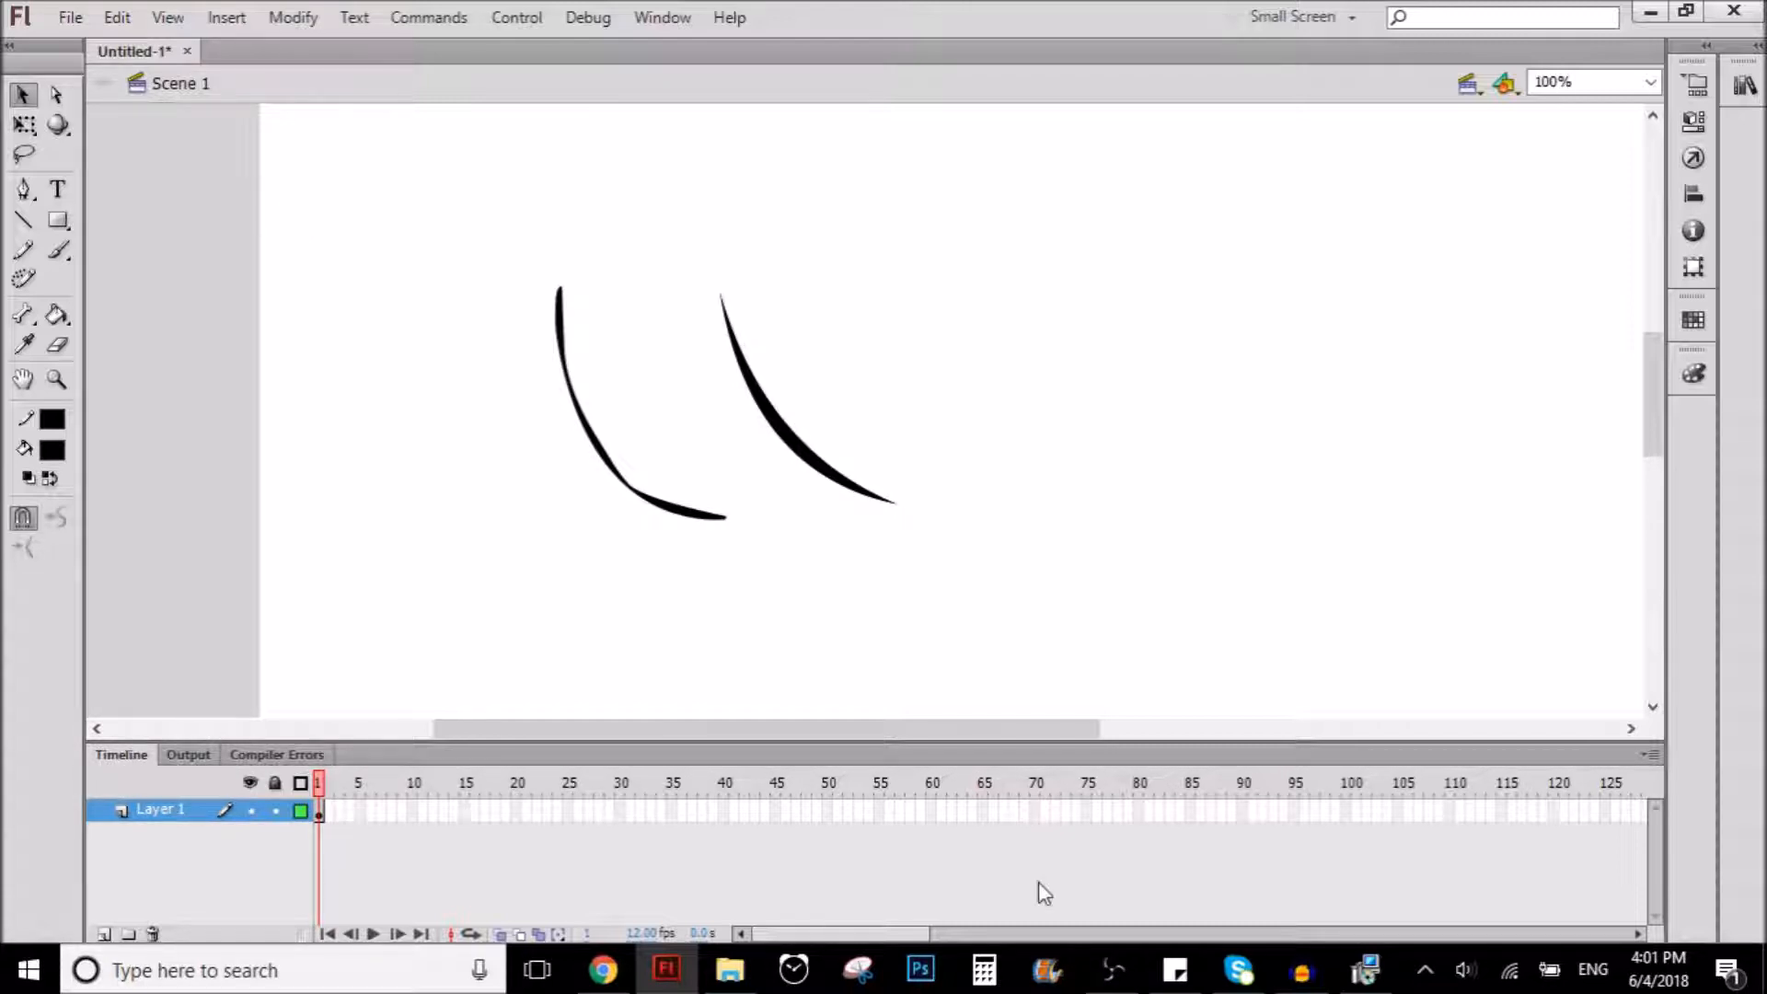